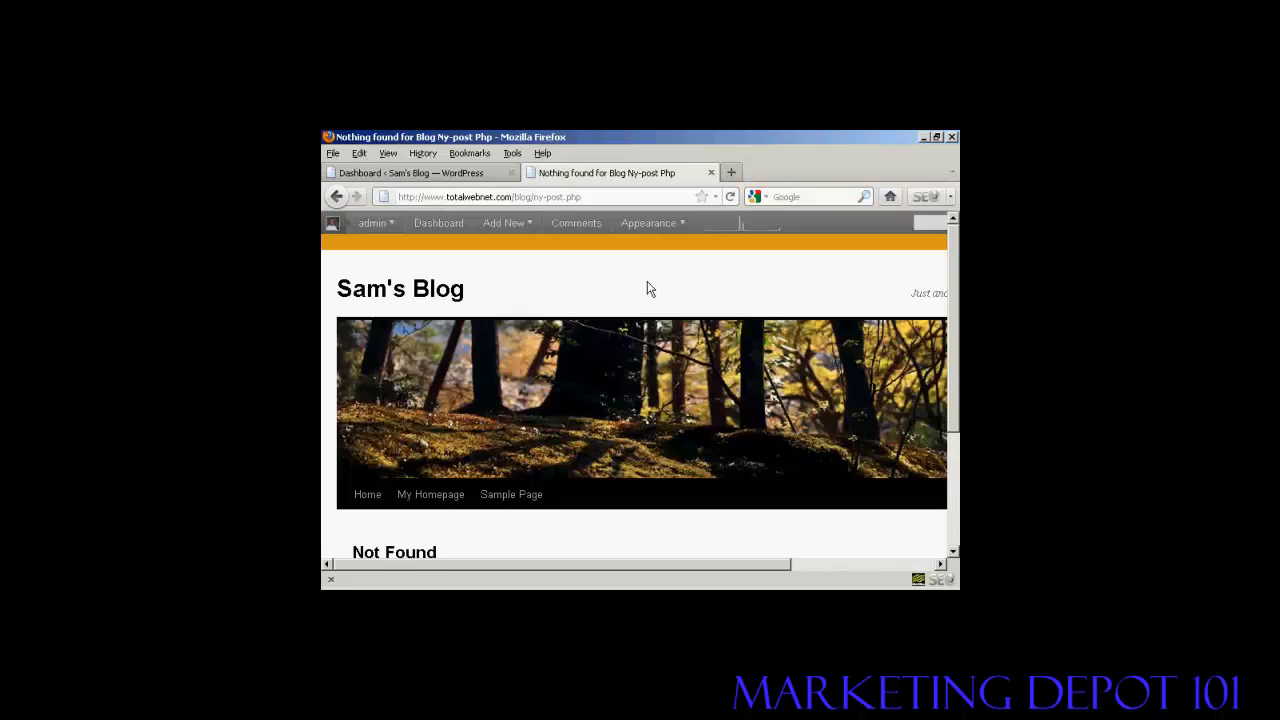
Go to the admin dashboard and reach Appearance's Manage Themes page showing Twenty Ten 1.2
scroll(down, 3)
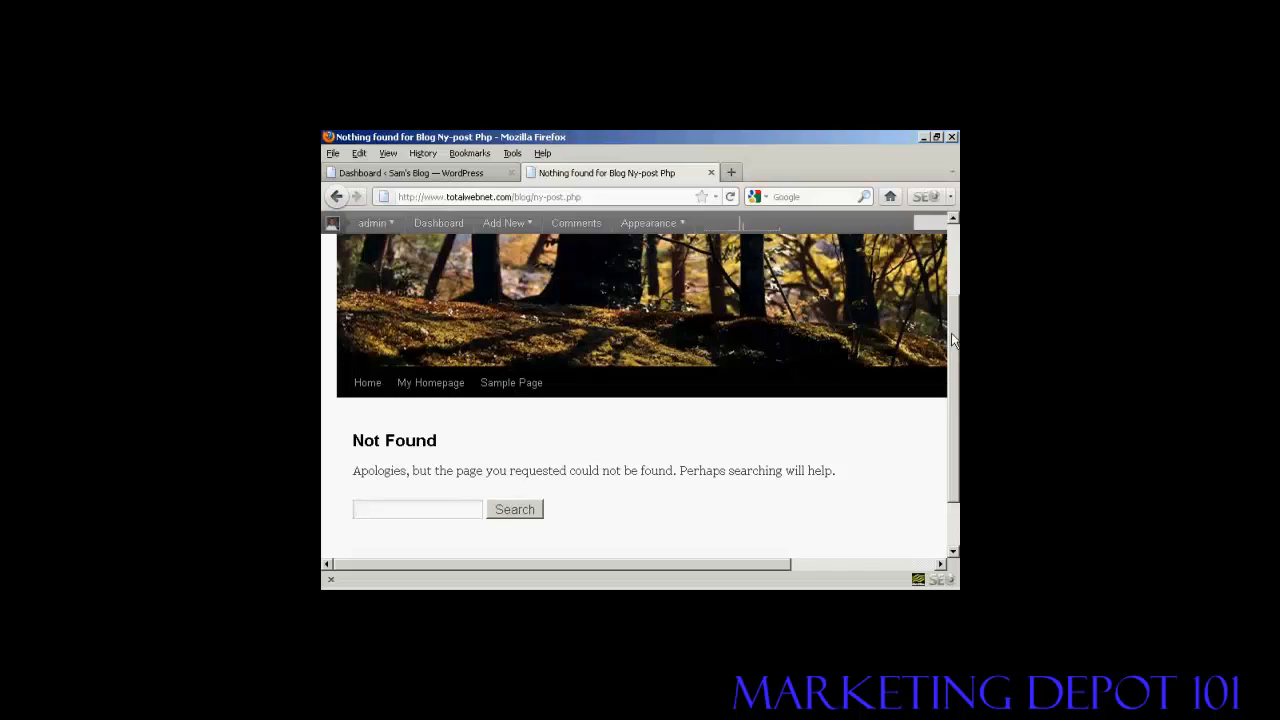
click(416, 510)
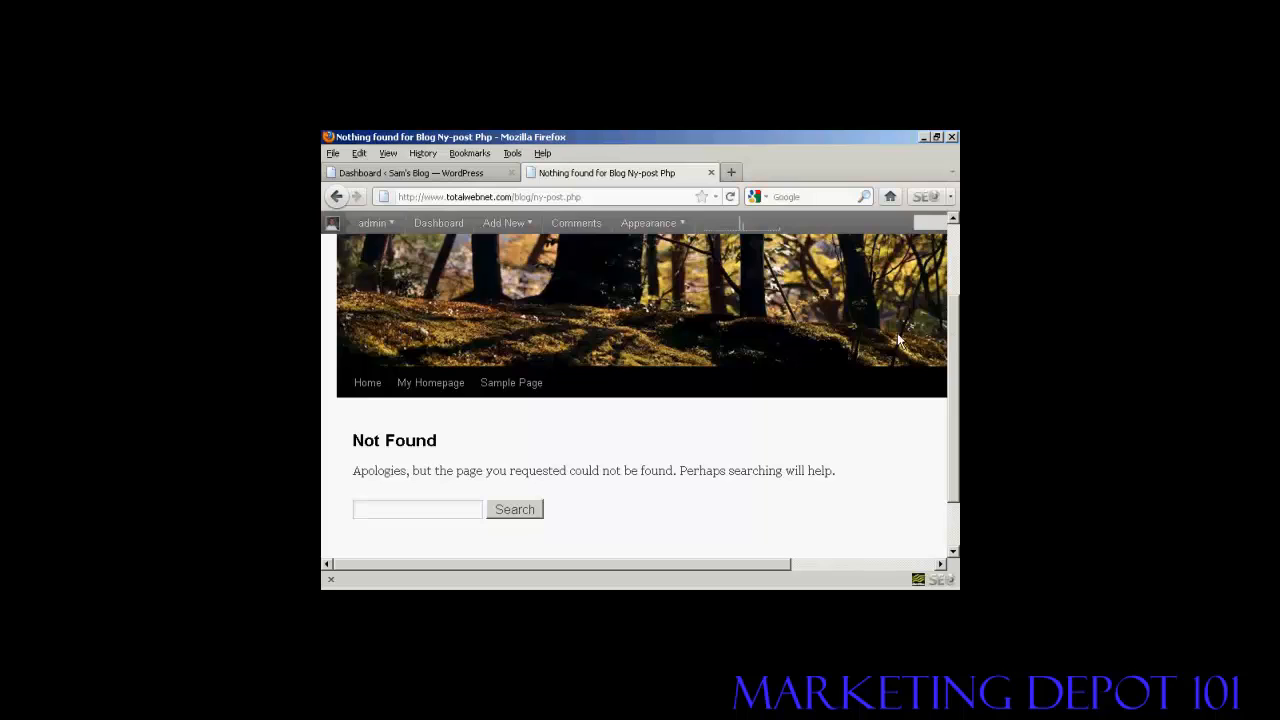
click(410, 172)
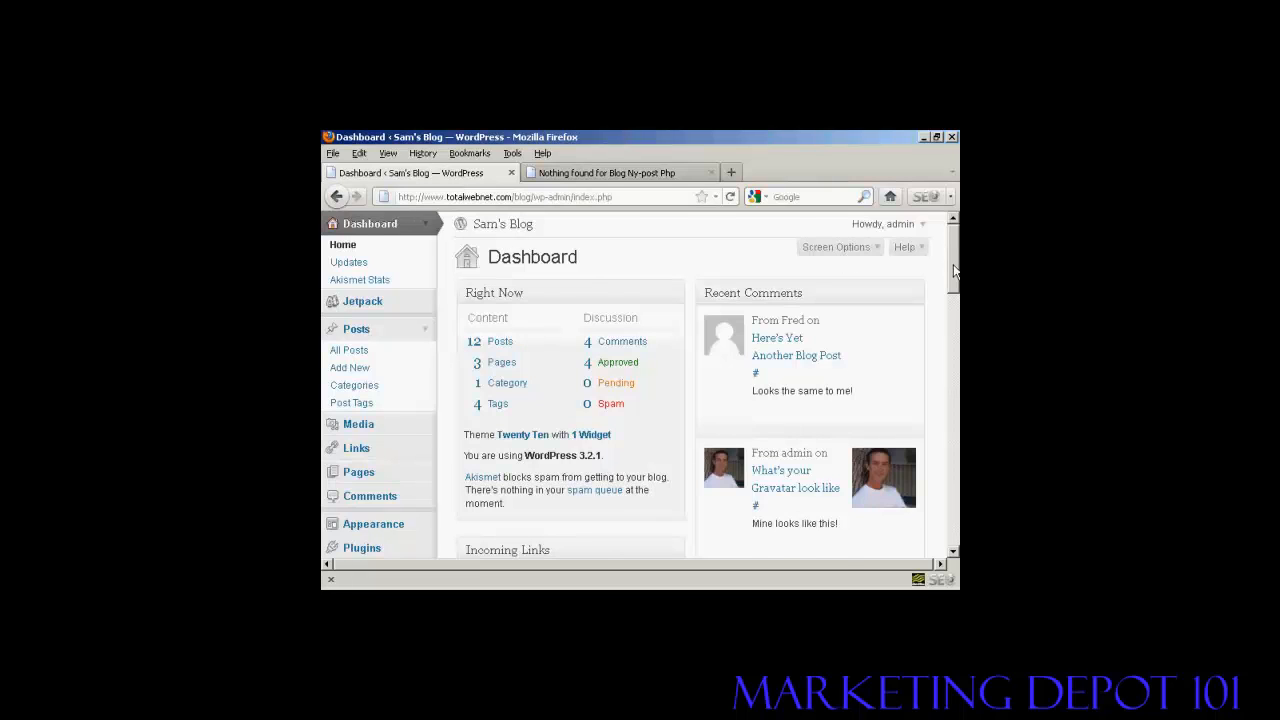
scroll(down, 3)
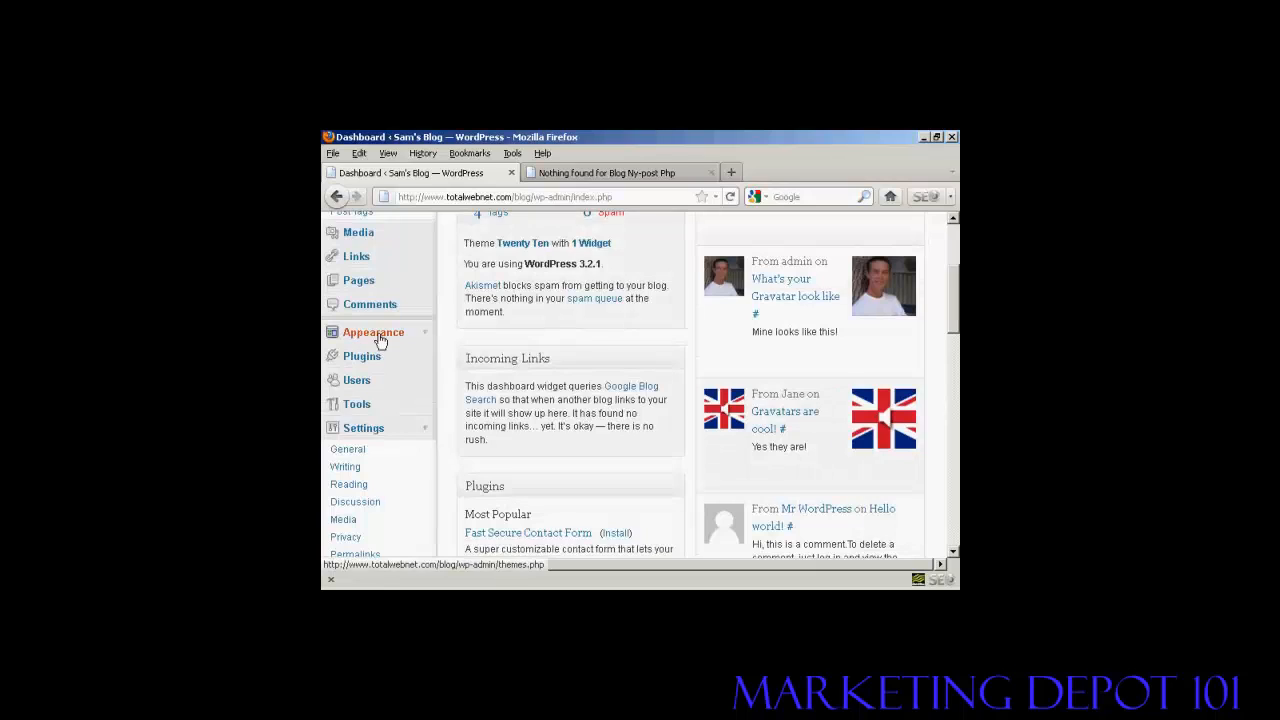
click(372, 332)
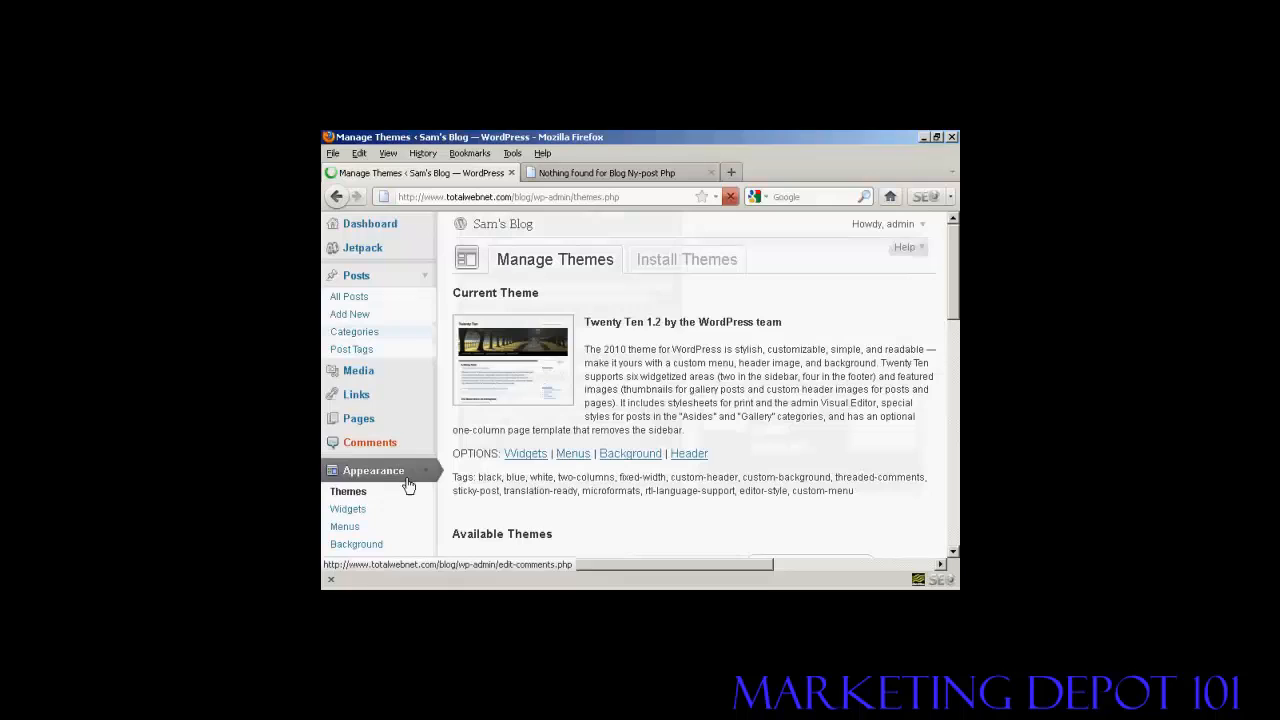
scroll(down, 3)
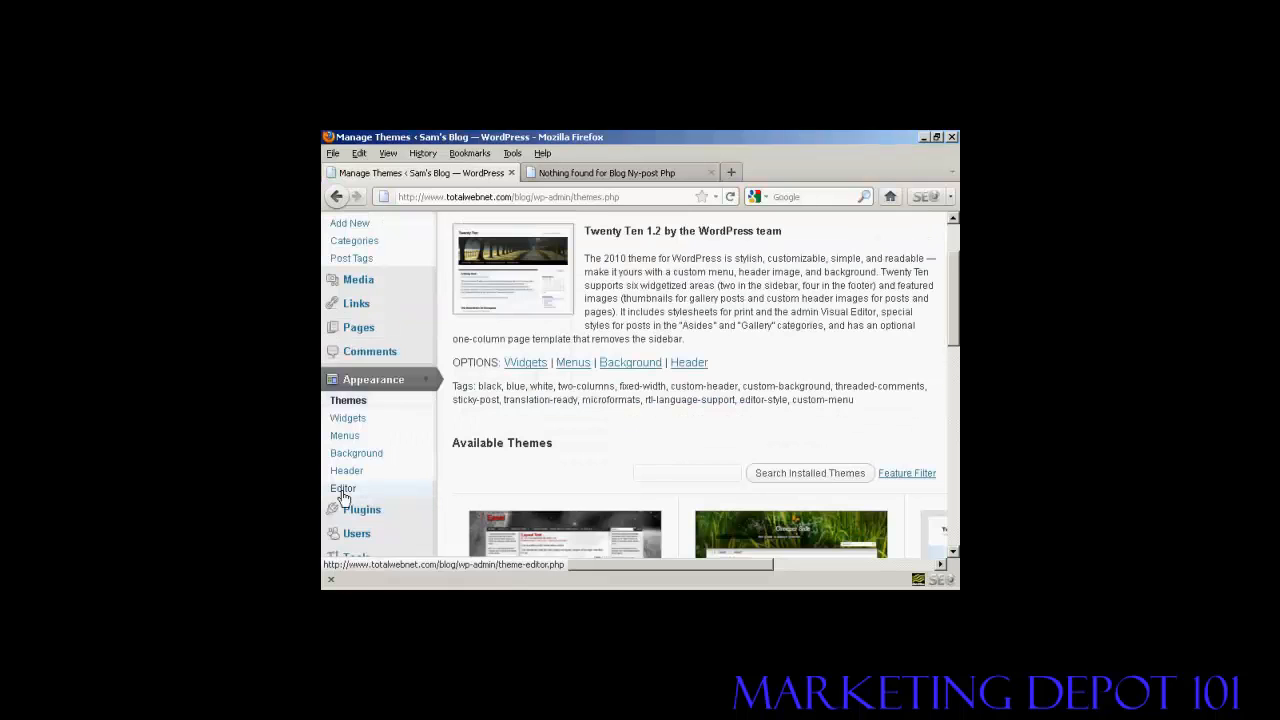
click(342, 488)
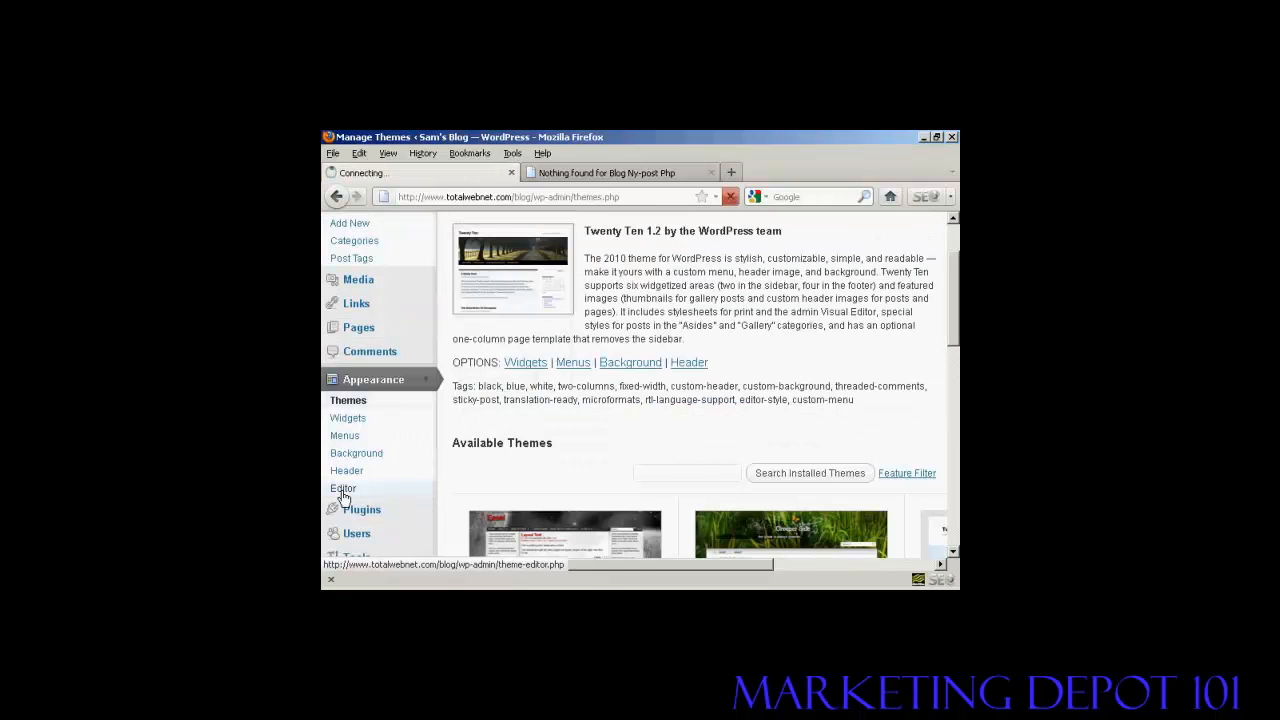
Load the theme editor with Twenty Ten's style.css, keep Twenty Ten selected, and pick the 404 Template
click(344, 488)
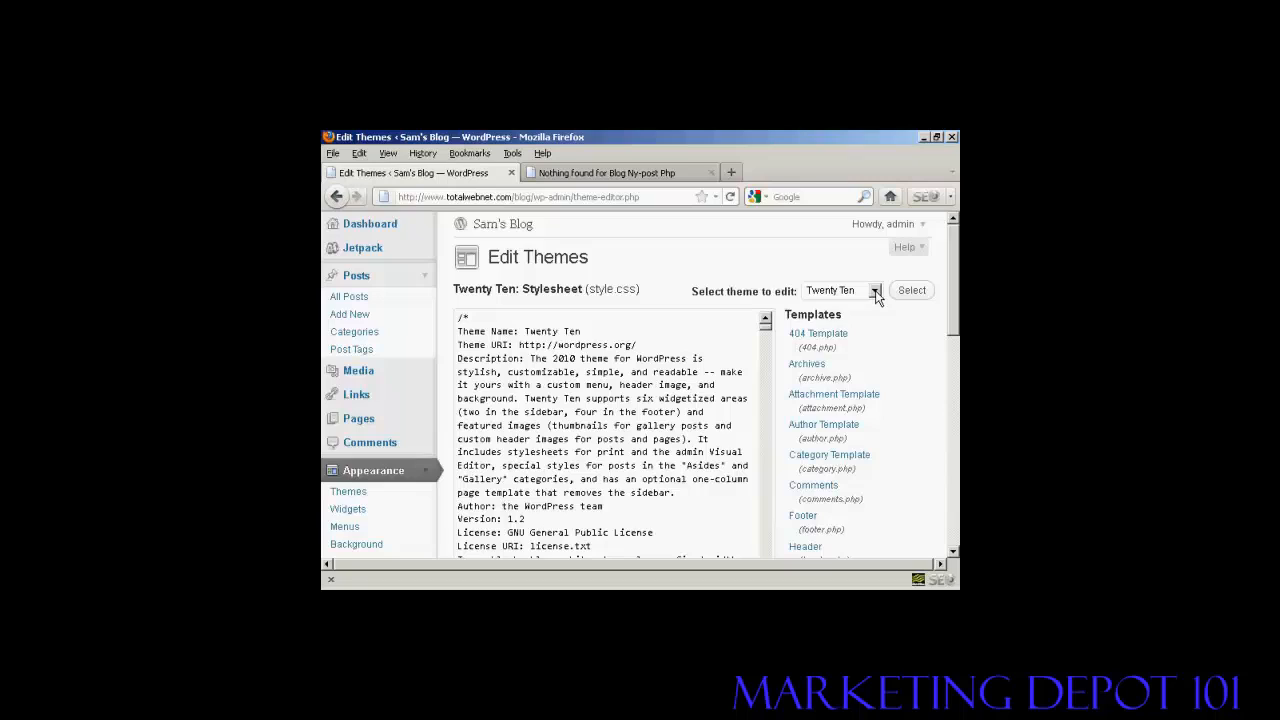
click(876, 290)
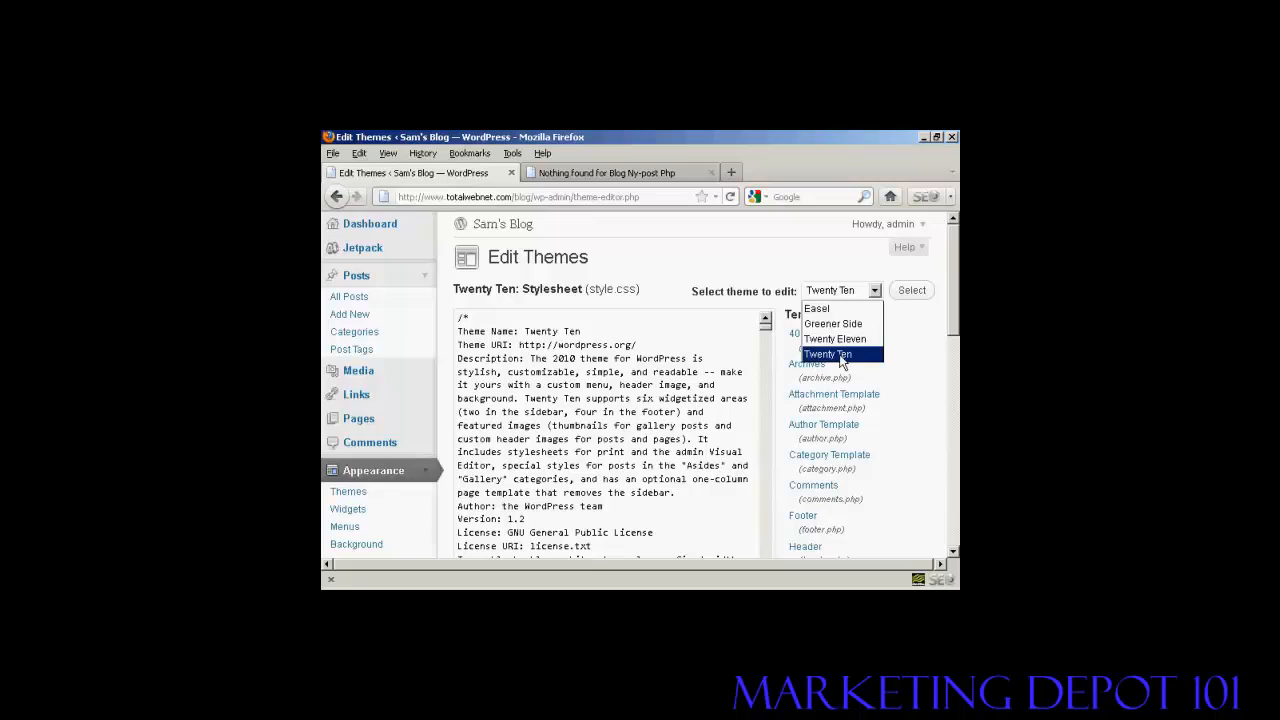
click(826, 354)
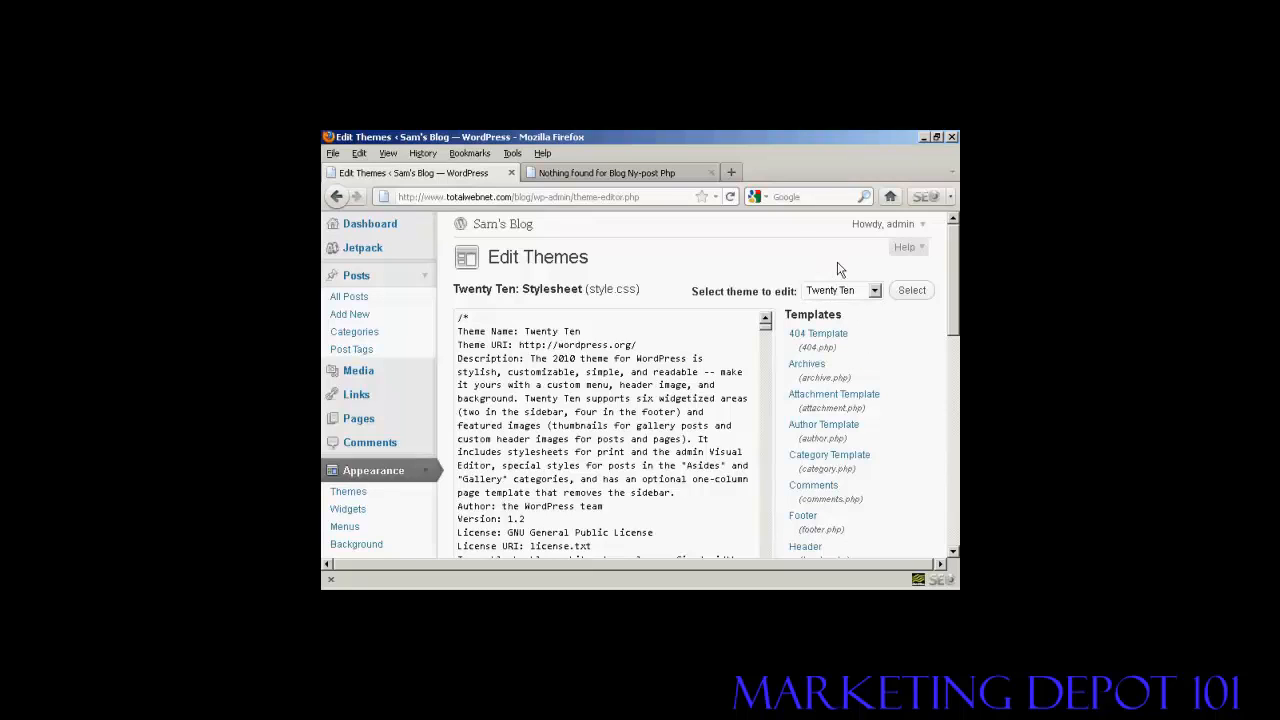
scroll(down, 3)
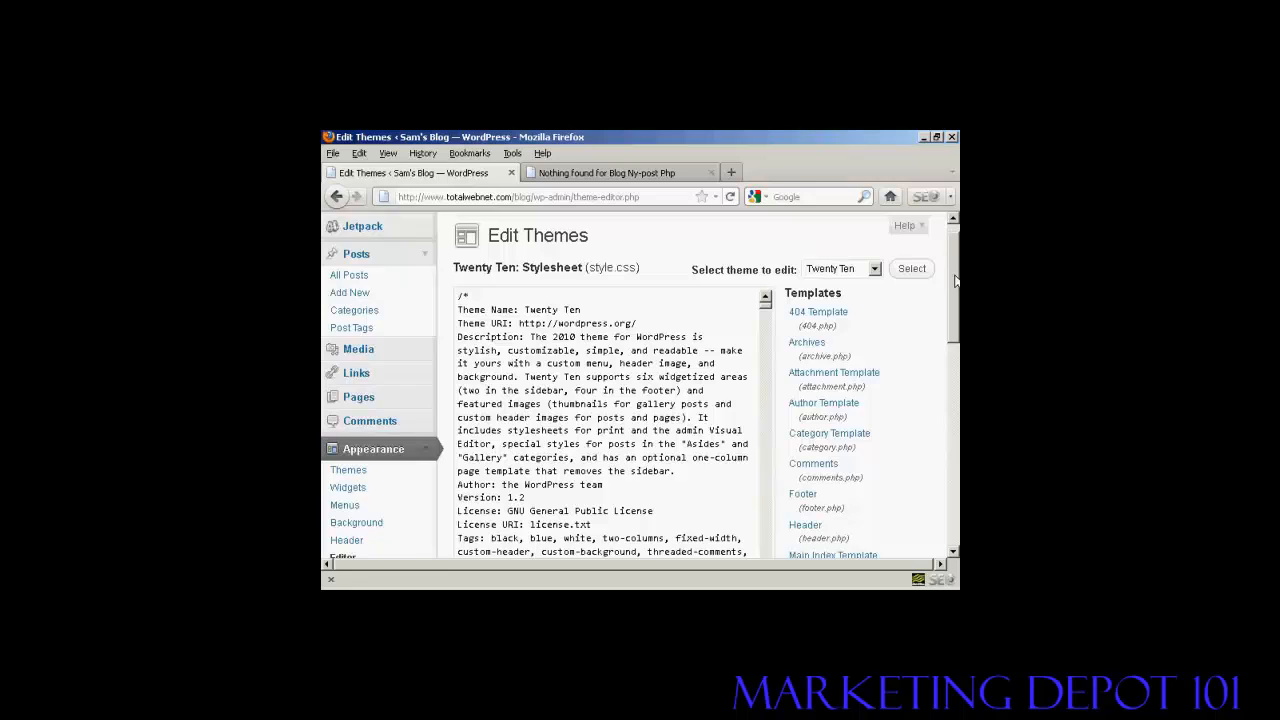
scroll(down, 3)
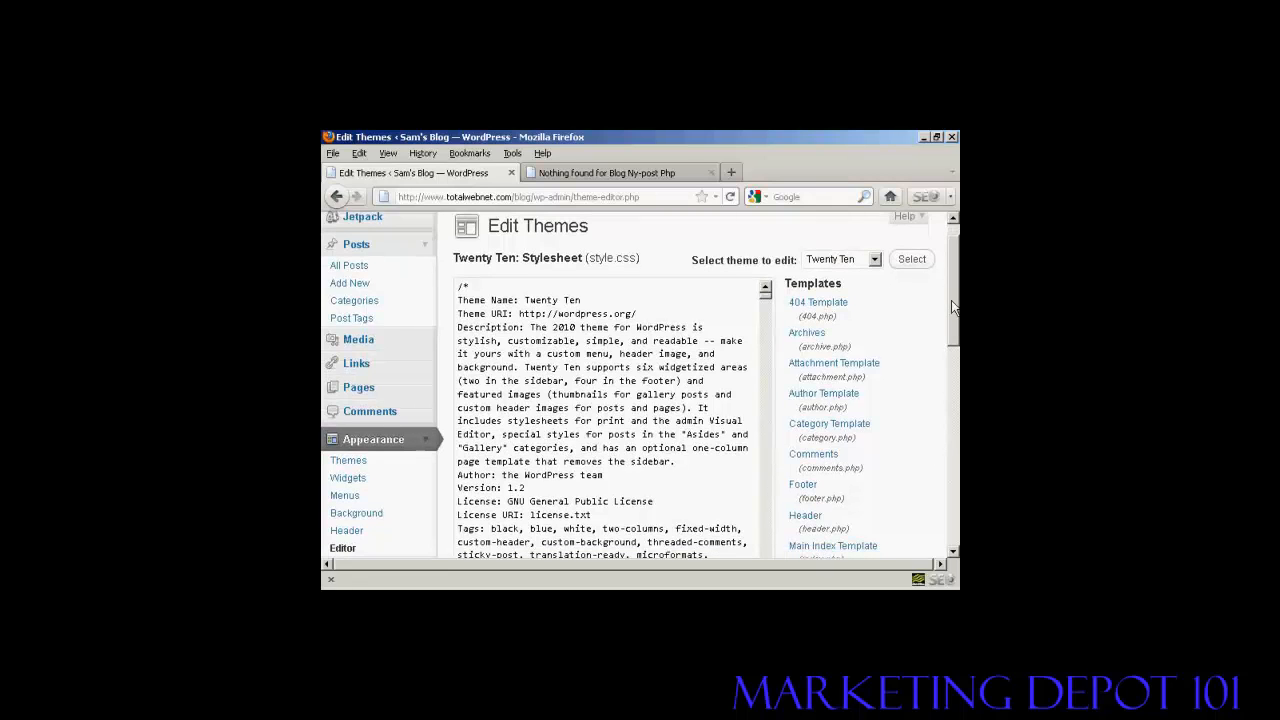
scroll(down, 3)
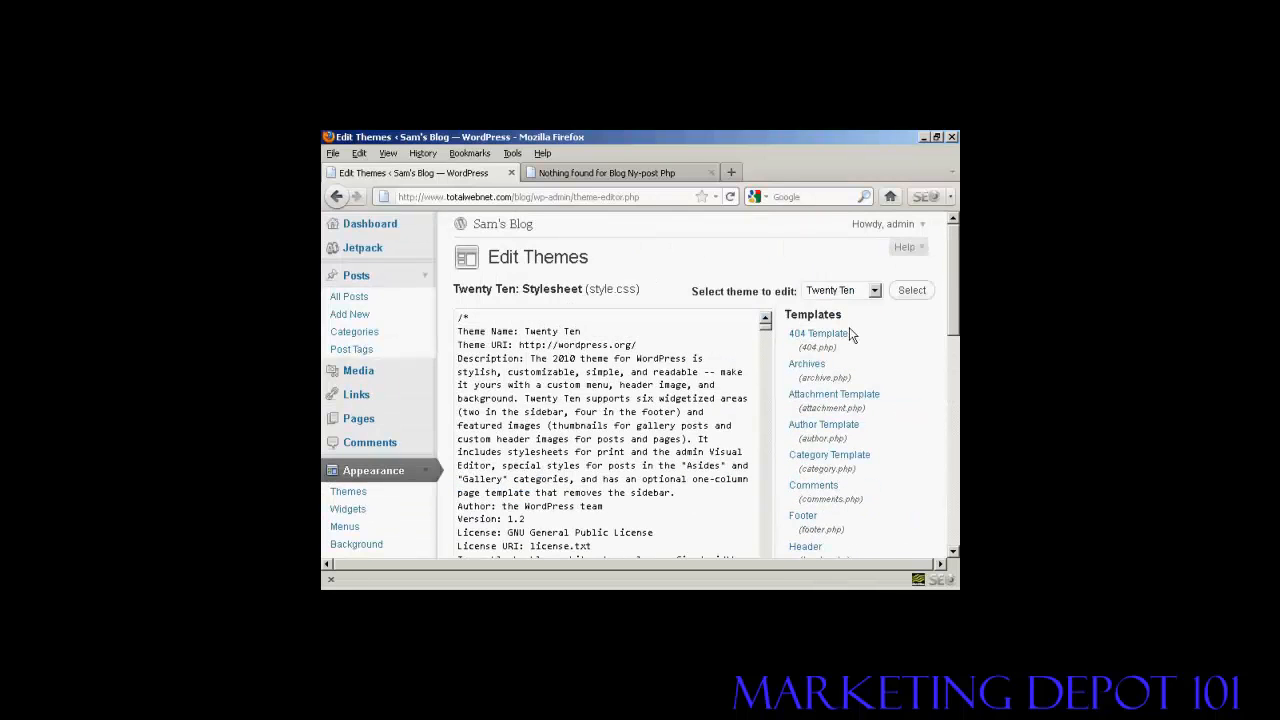
mouse_move(818, 332)
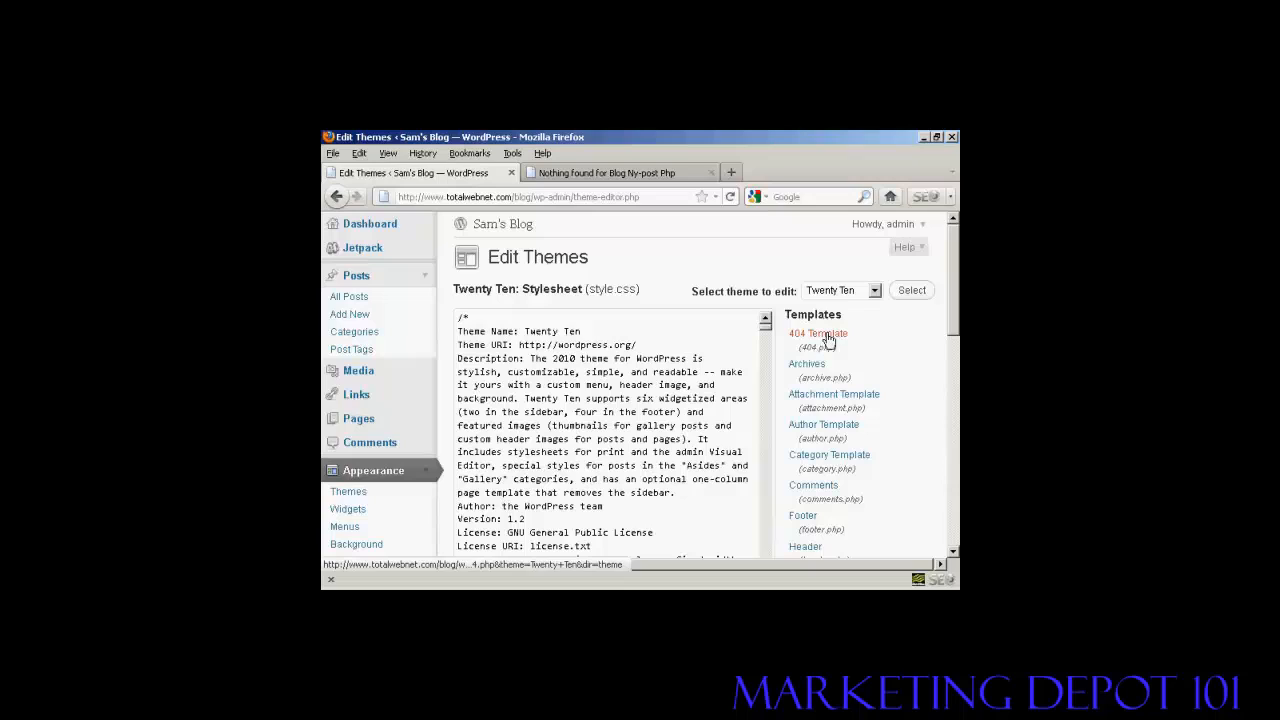
mouse_move(836, 344)
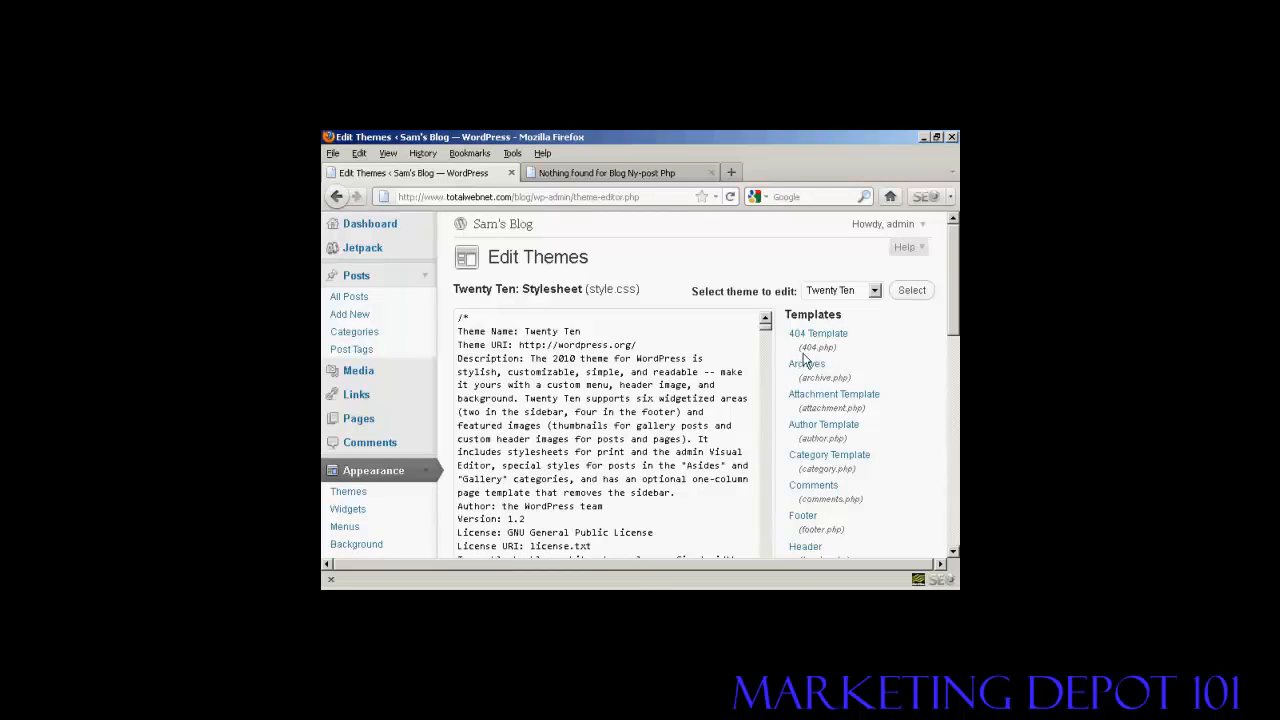
mouse_move(870, 342)
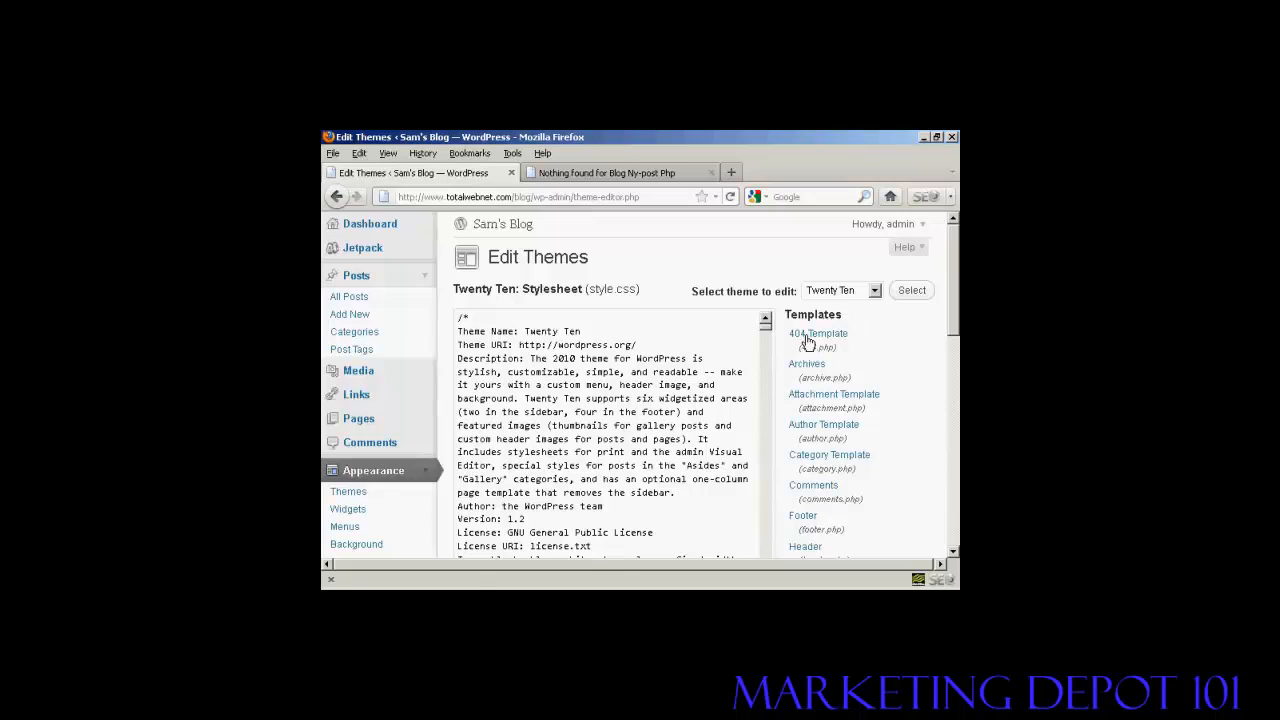
click(818, 332)
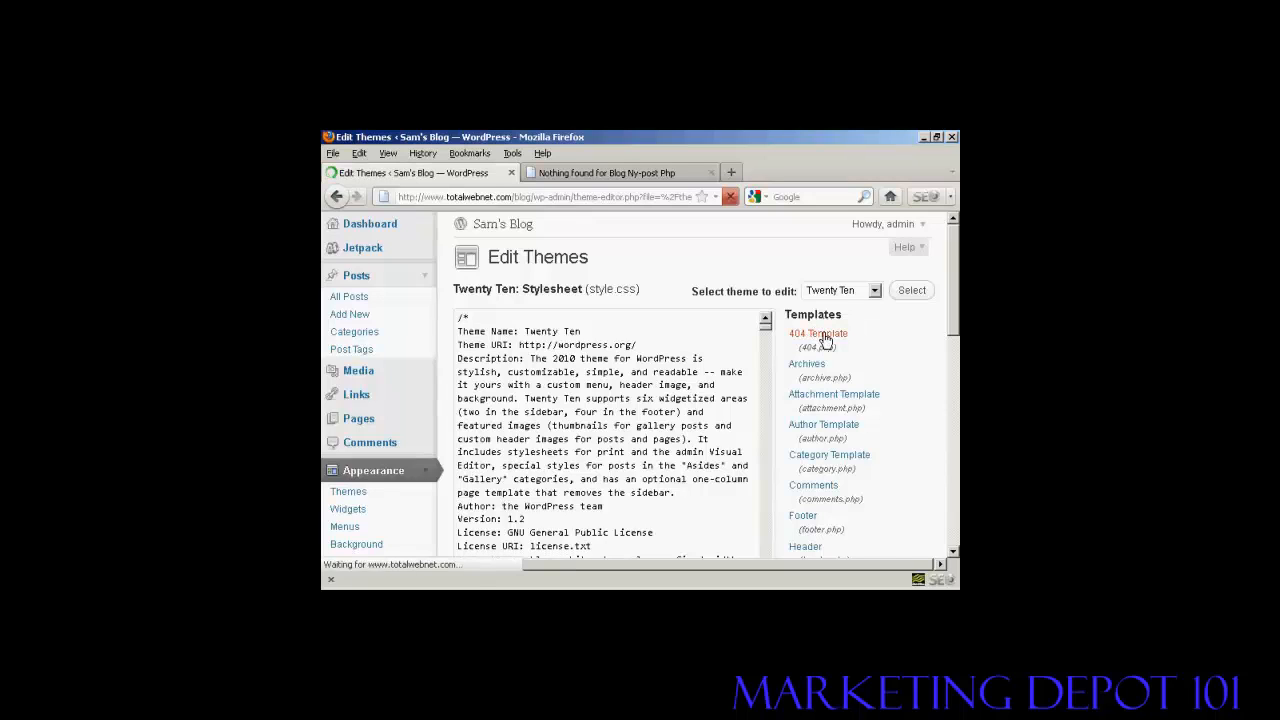
Load 404.php in the editor, select all its code and scroll to the 'Apologies' line
click(820, 336)
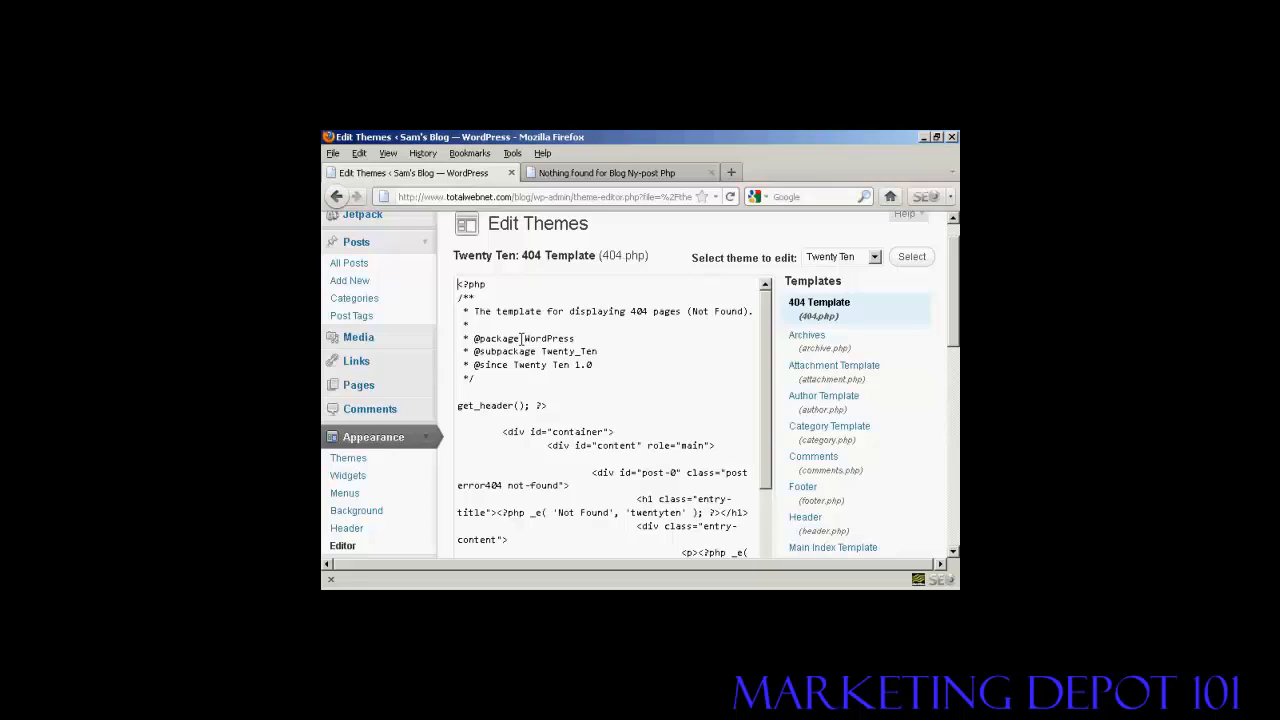
key(ctrl+a)
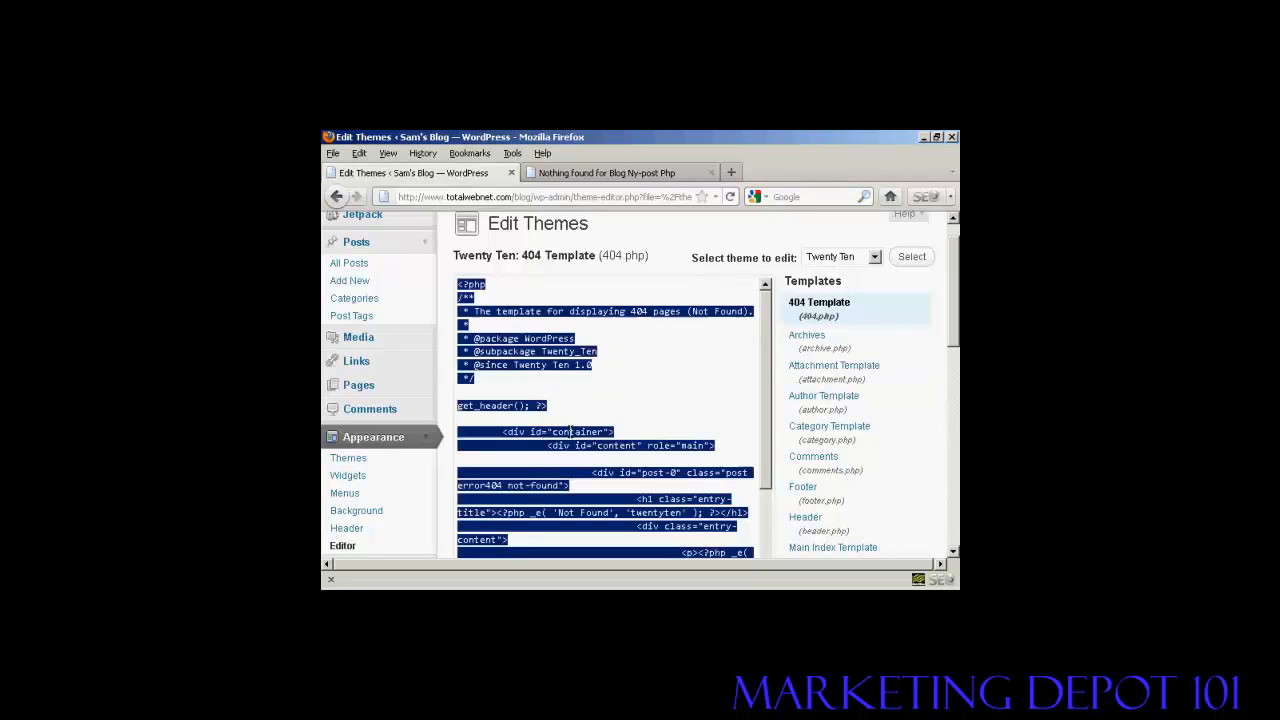
right_click(564, 380)
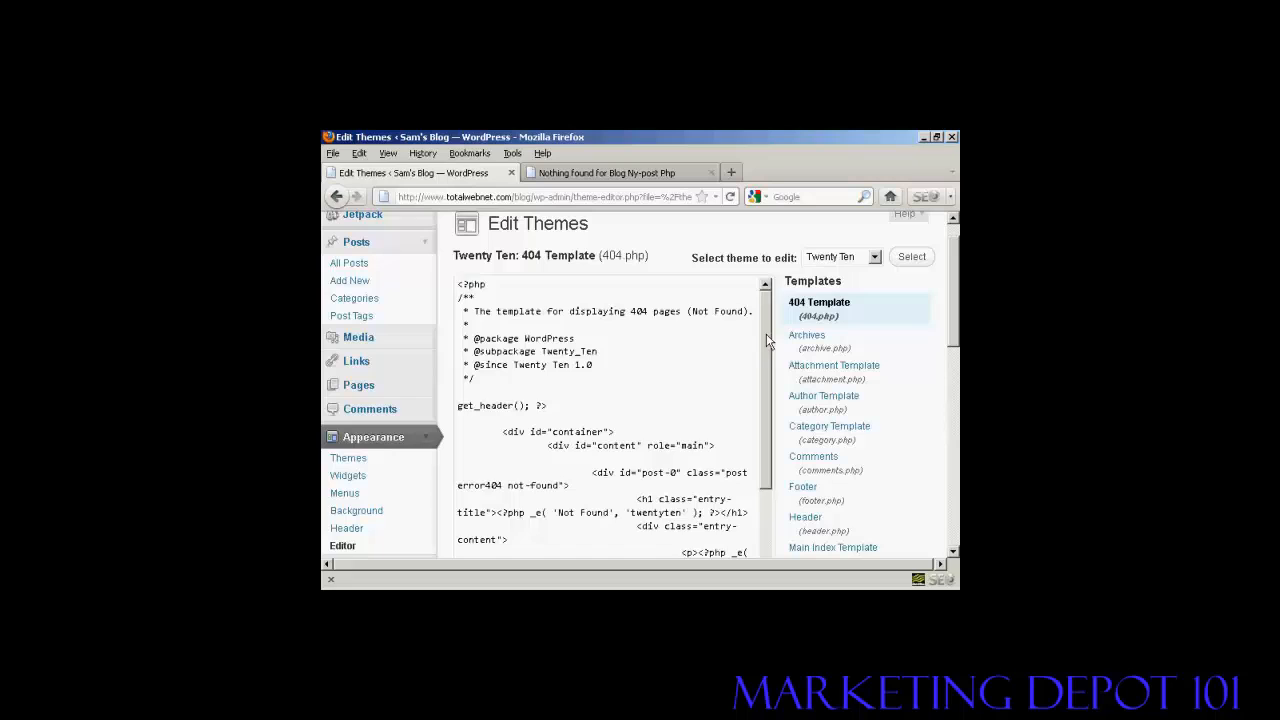
scroll(down, 3)
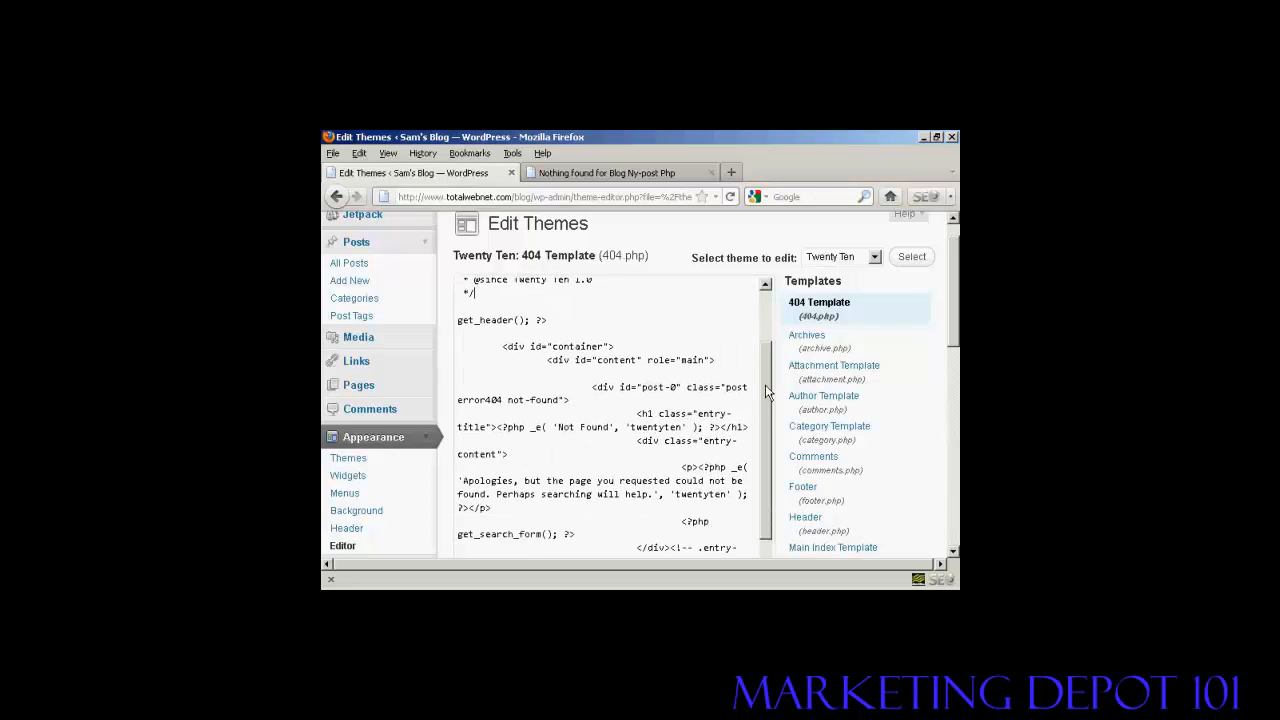
scroll(down, 3)
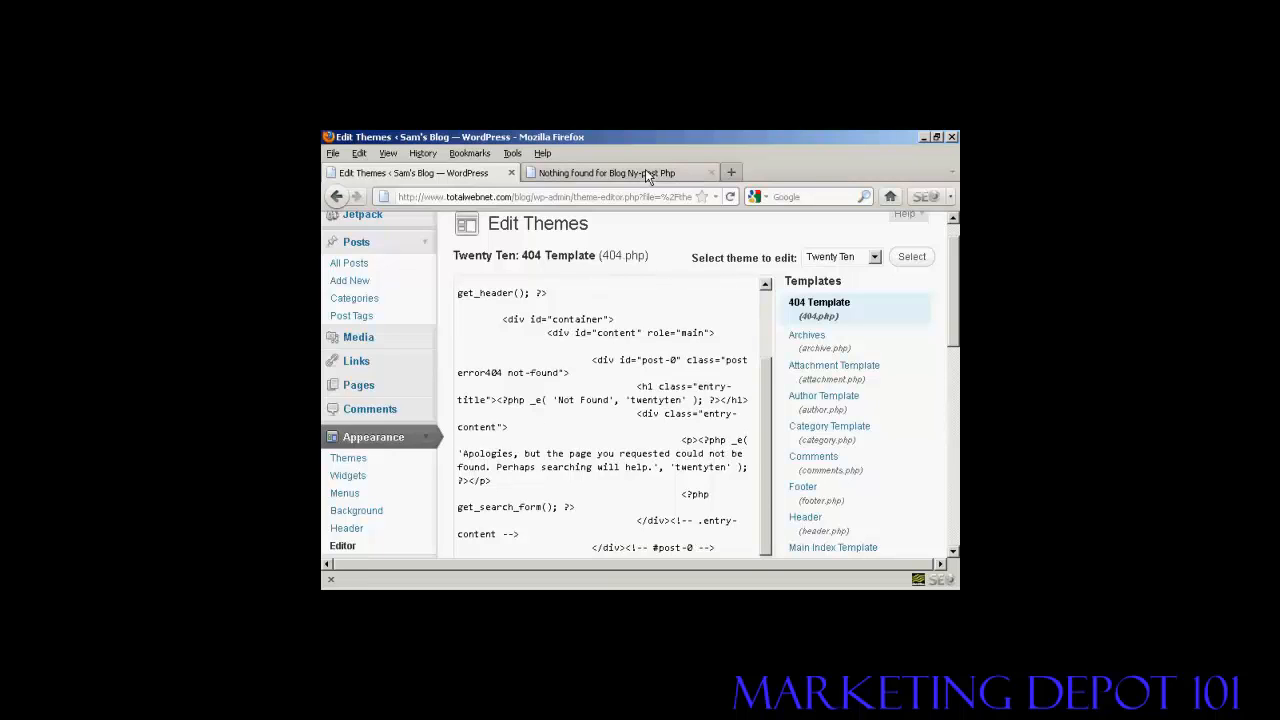
click(608, 172)
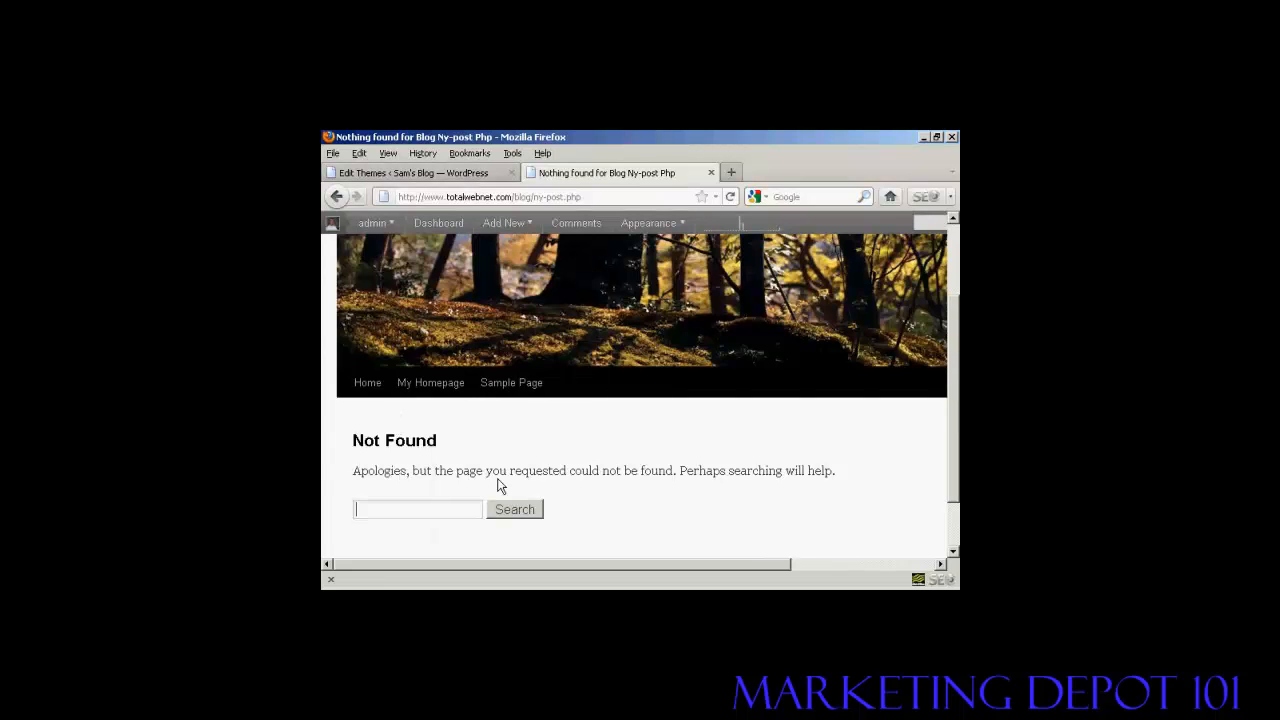
mouse_move(444, 488)
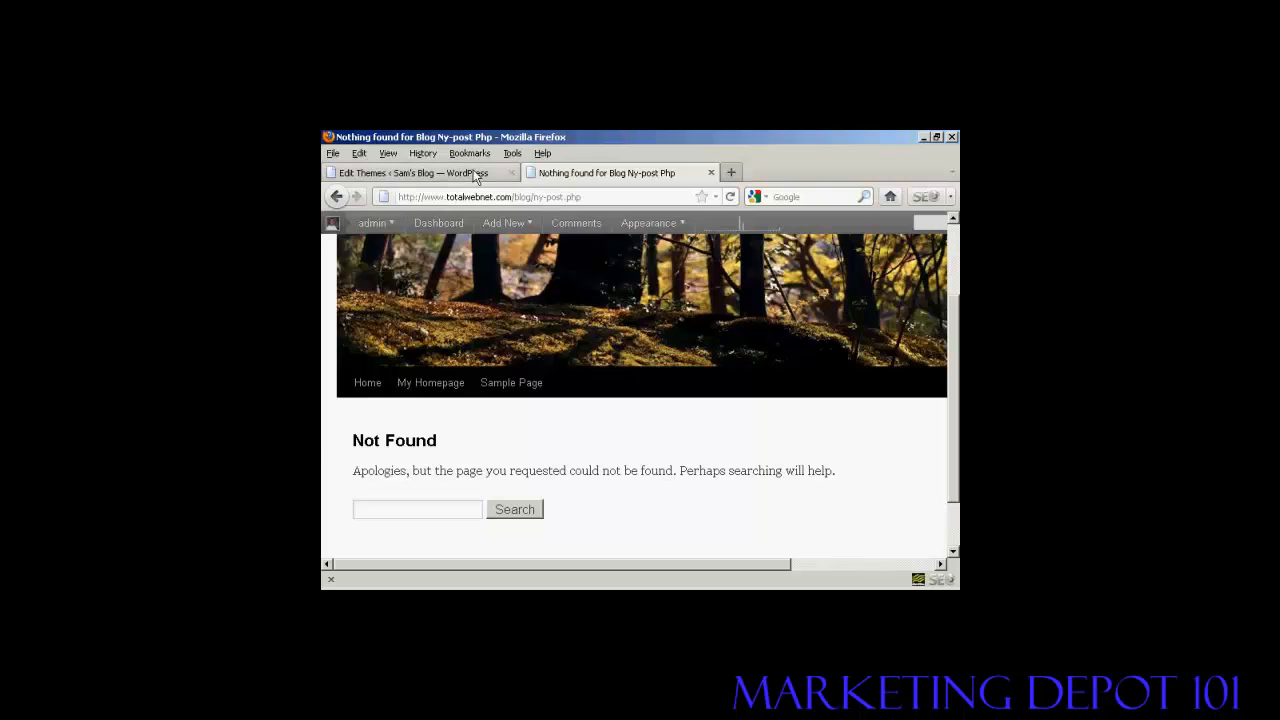
click(410, 172)
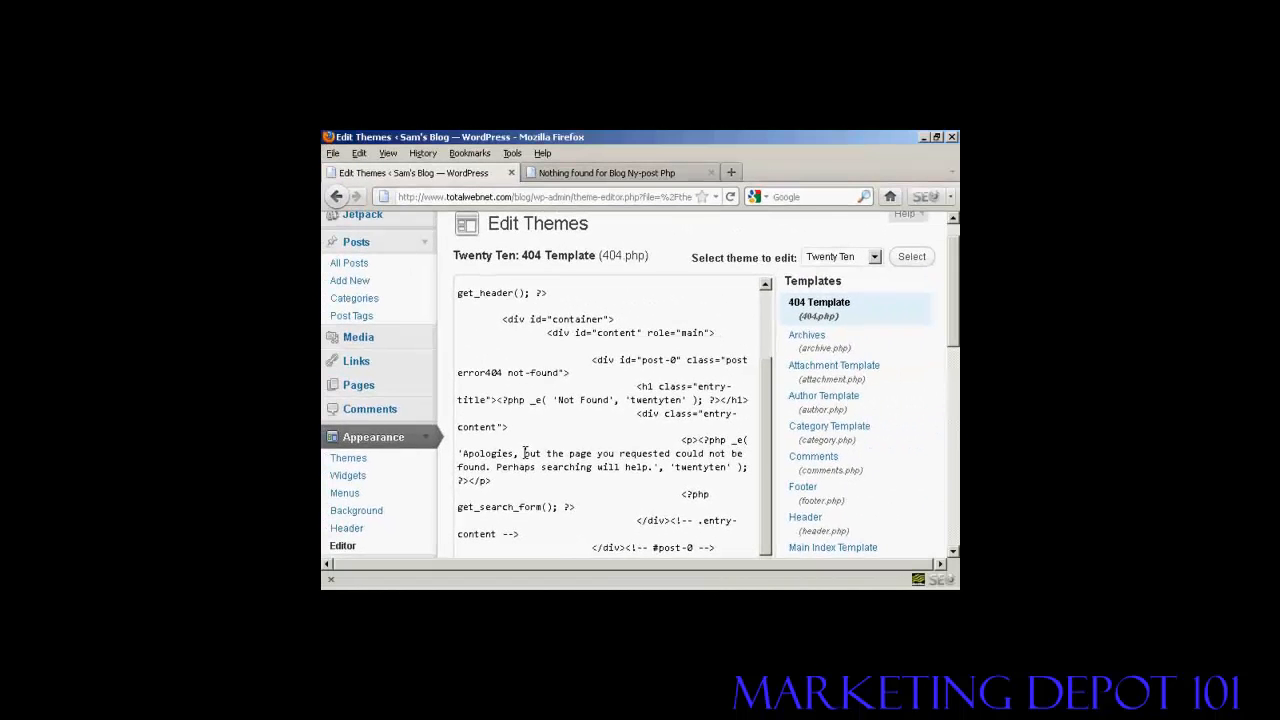
Replace the old apology sentence with 'Sorry, we could not find that page. Perhaps searching will help.'
drag(524, 452, 616, 452)
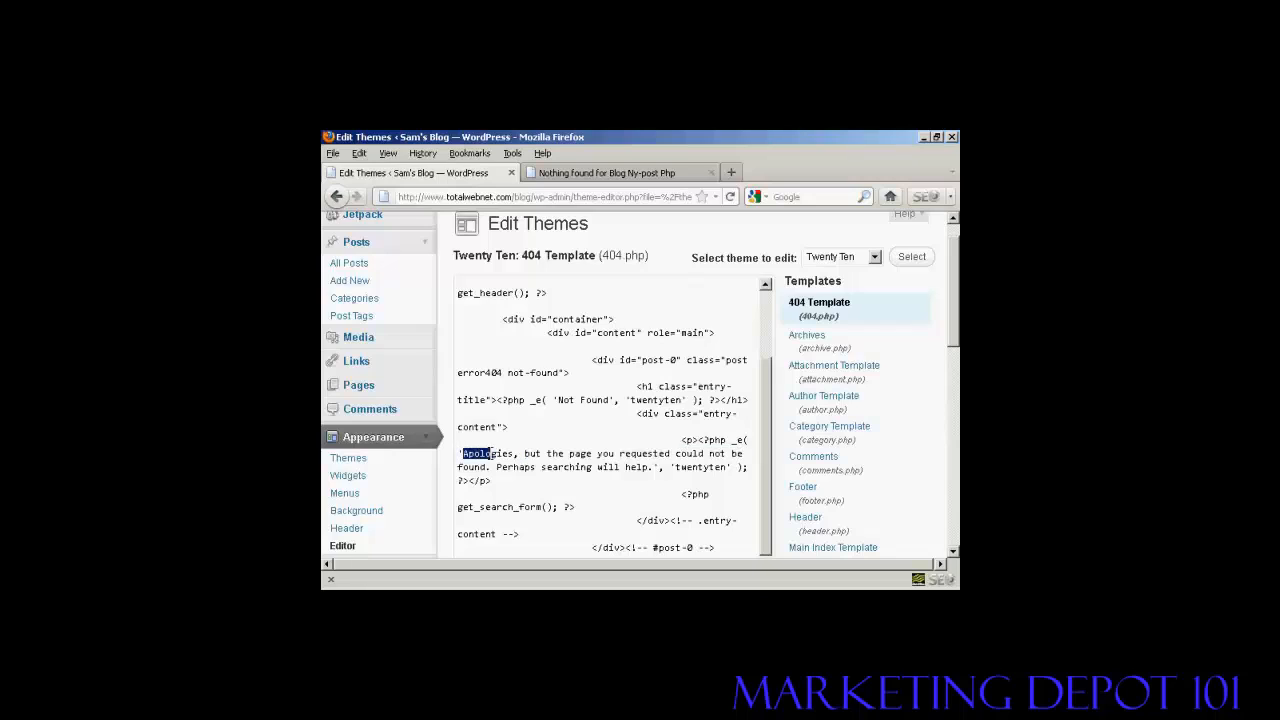
drag(460, 452, 490, 468)
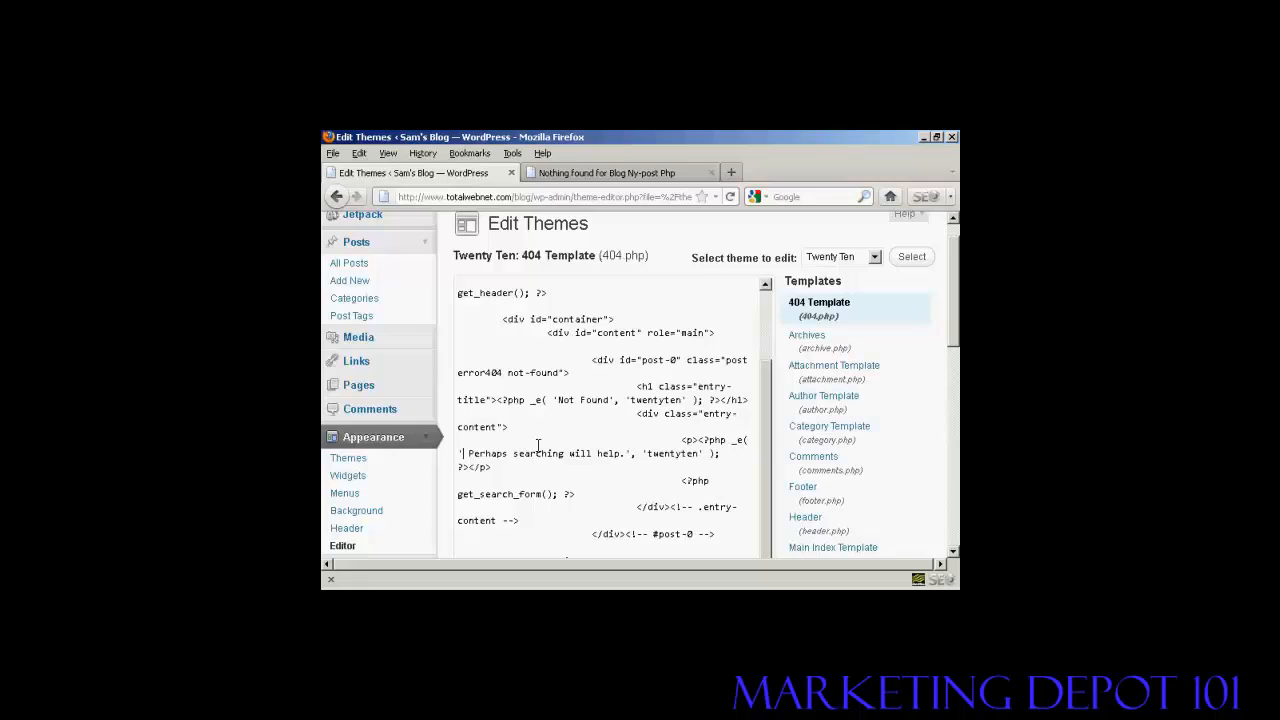
text(So)
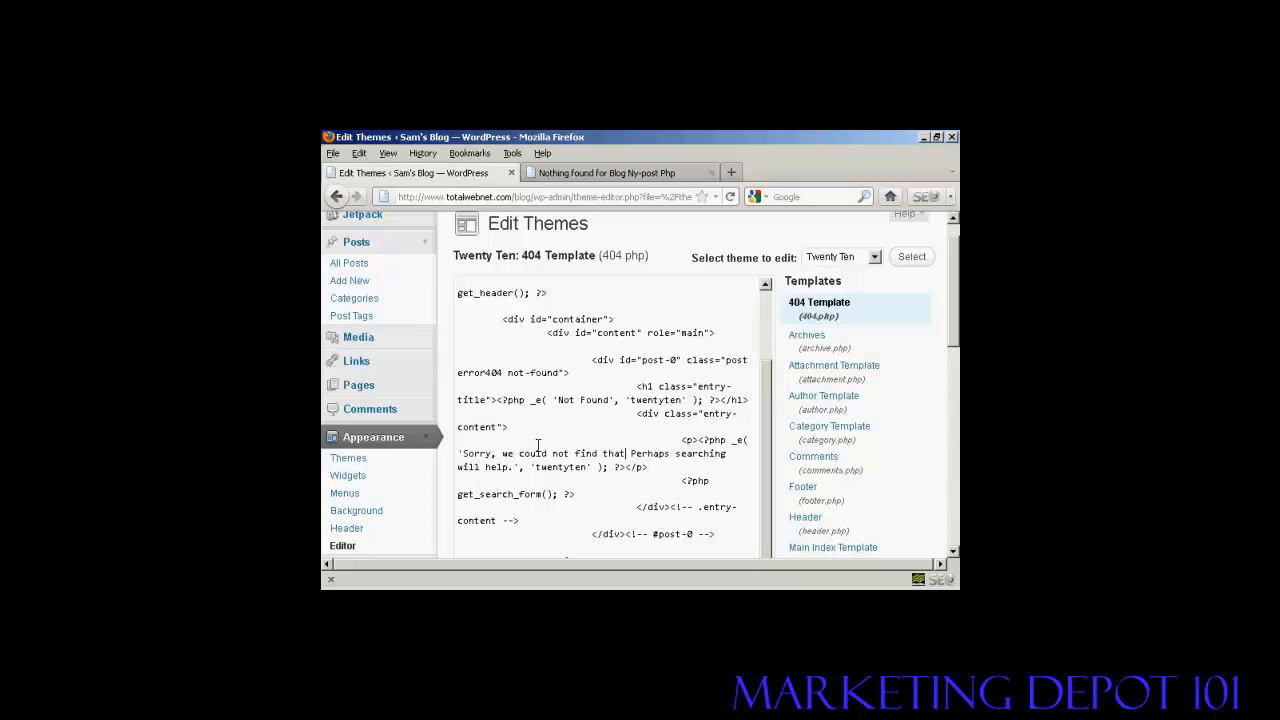
text(page.)
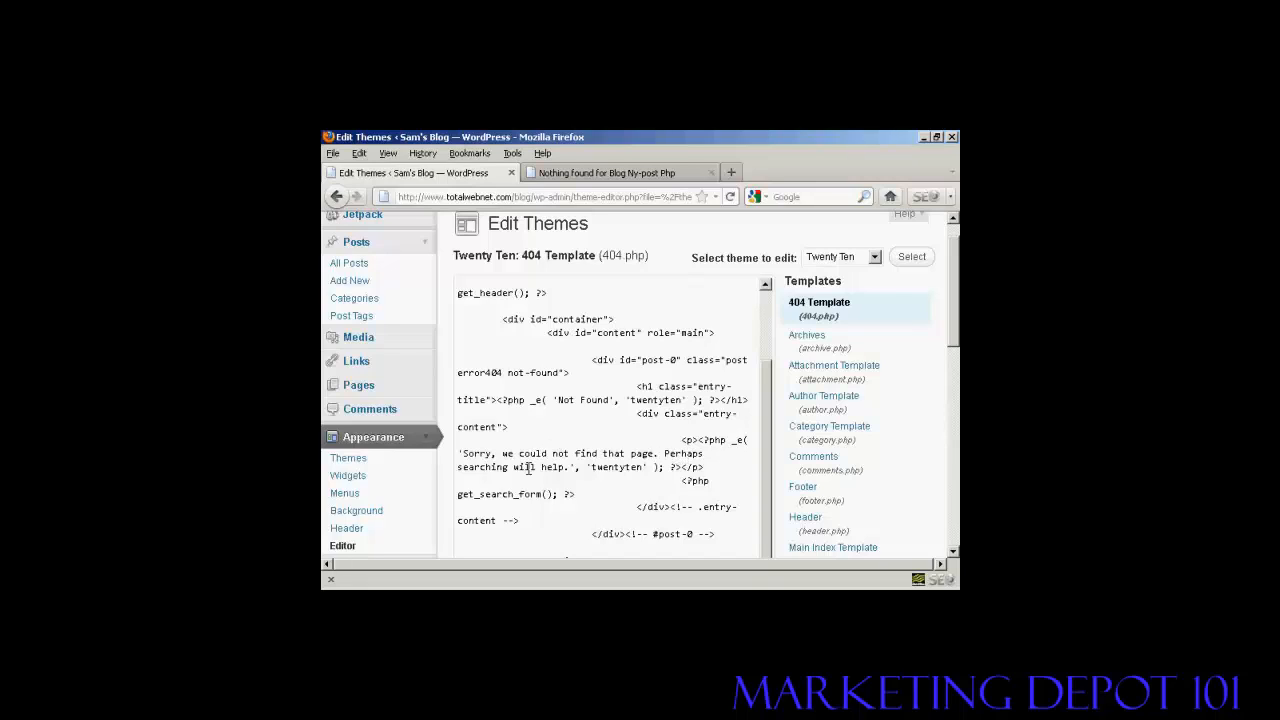
scroll(down, 3)
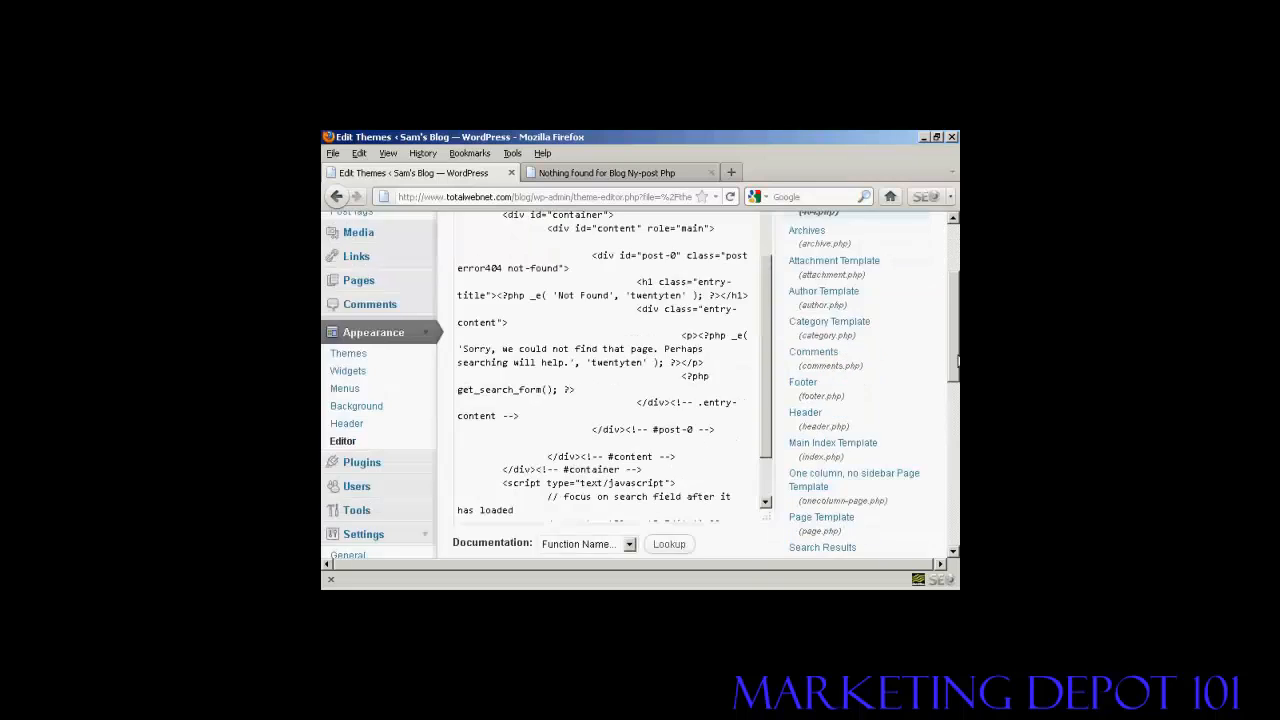
Save 404.php with Update File so the editor confirms it was edited successfully
scroll(down, 3)
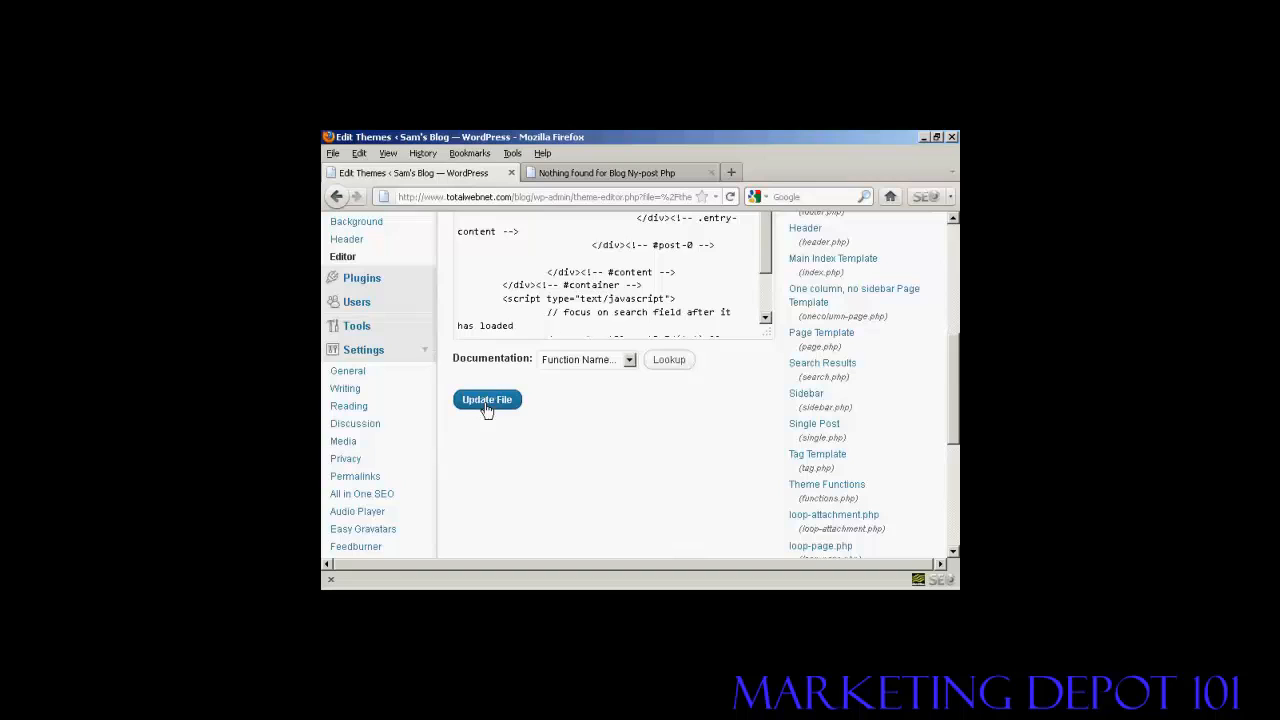
click(488, 400)
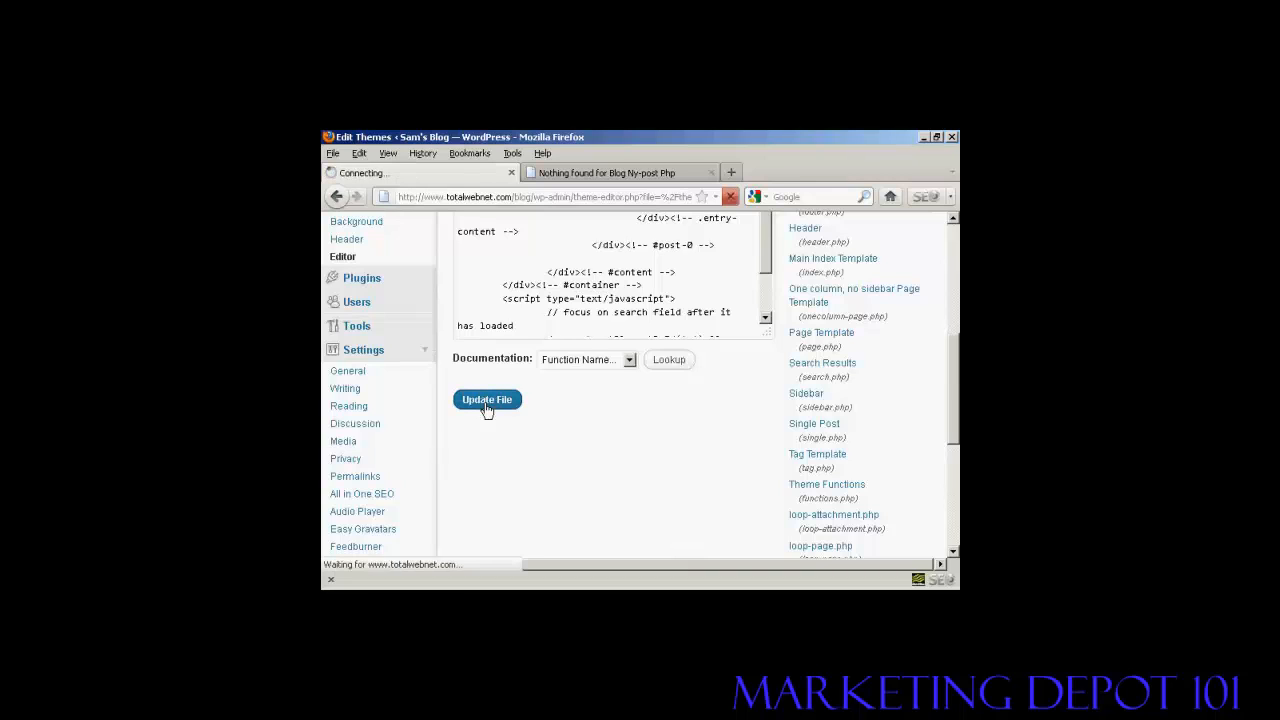
click(488, 400)
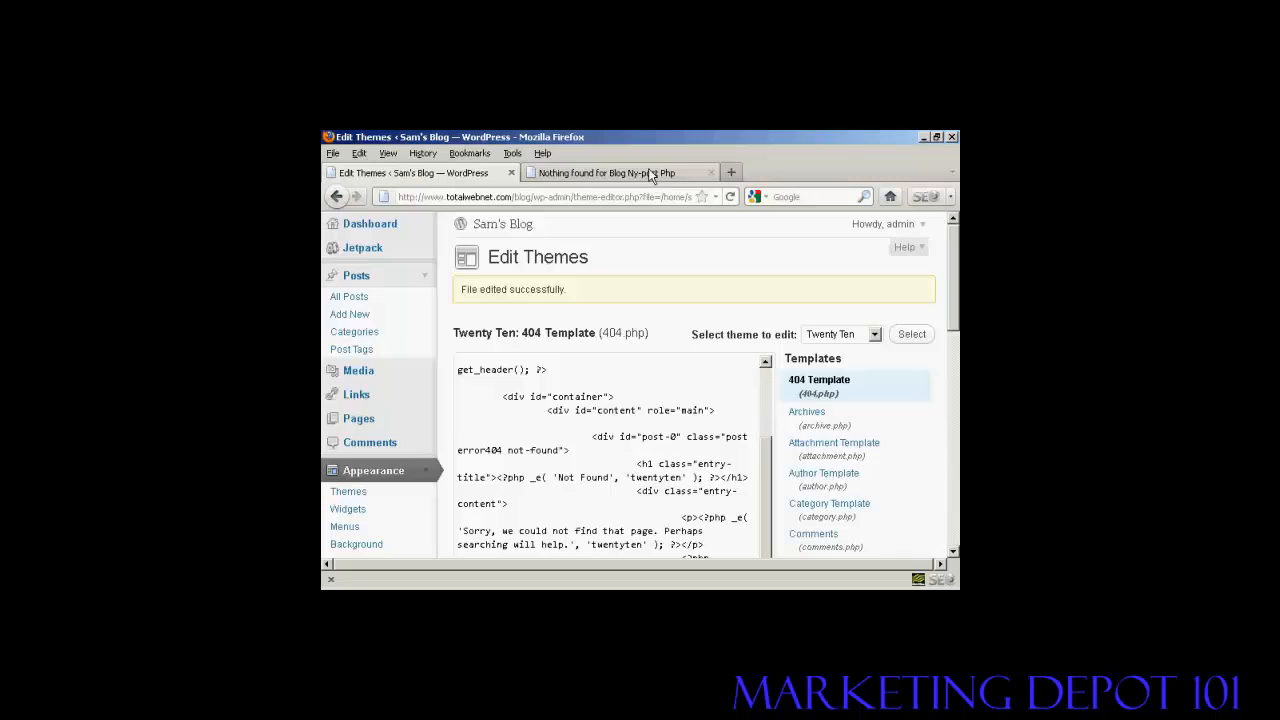
Reload the 'Nothing found' tab so it shows the new 'Sorry, we could not find that page' message
click(620, 172)
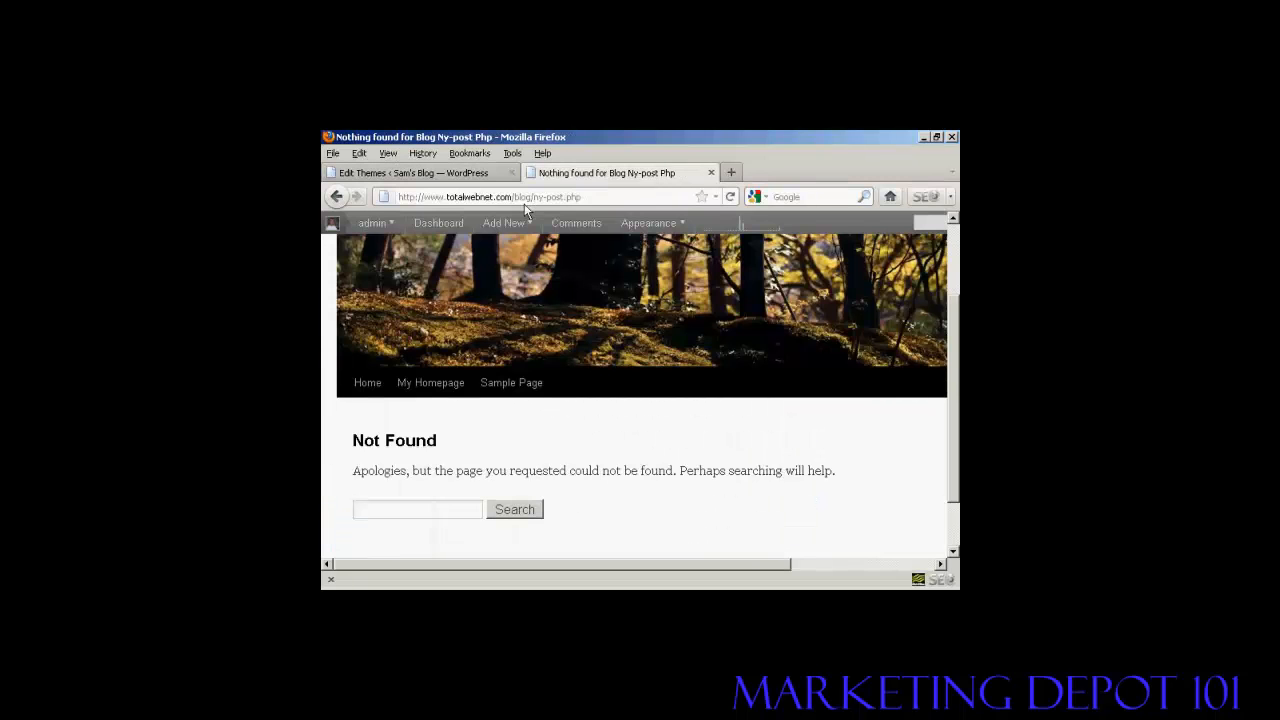
click(416, 510)
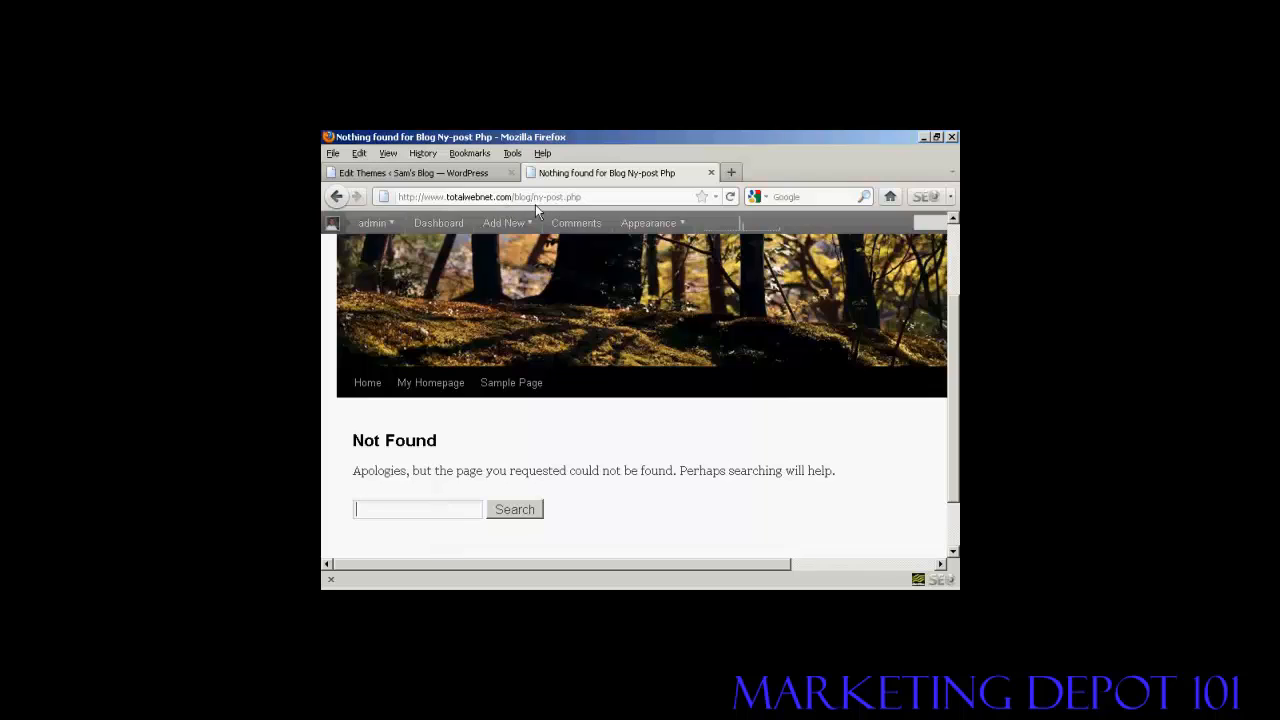
click(648, 224)
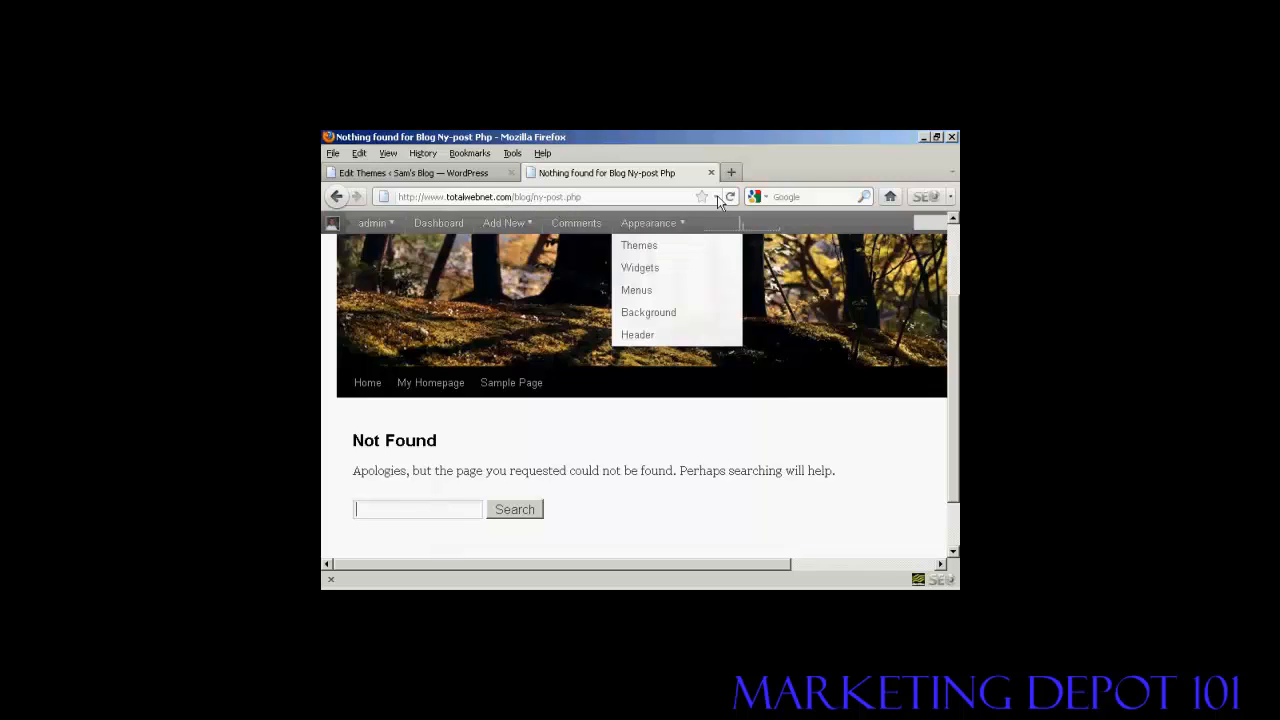
click(730, 196)
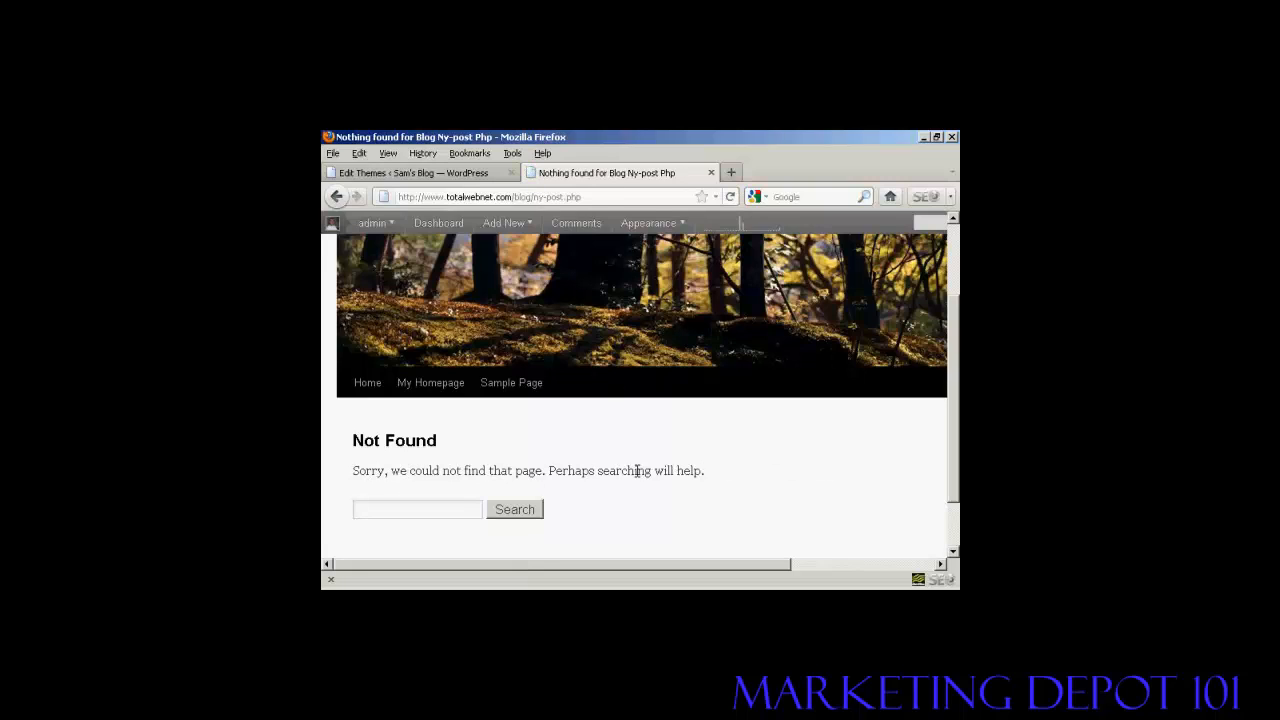
click(416, 510)
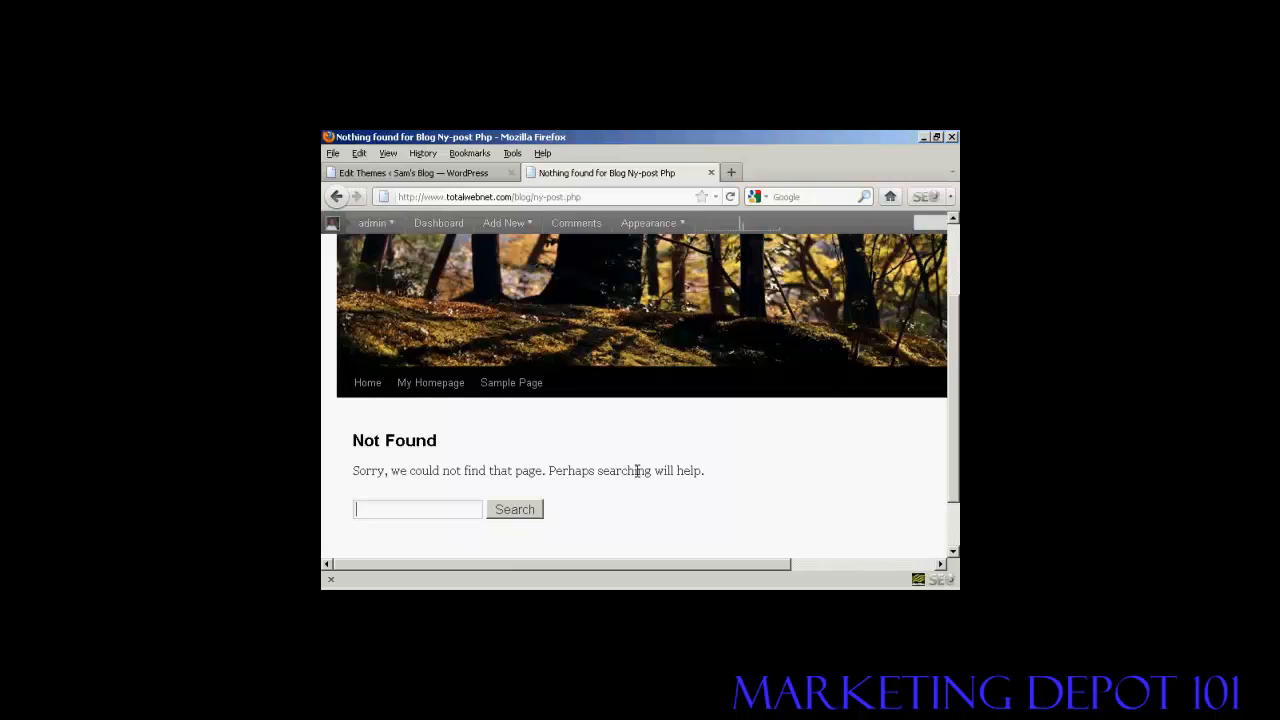